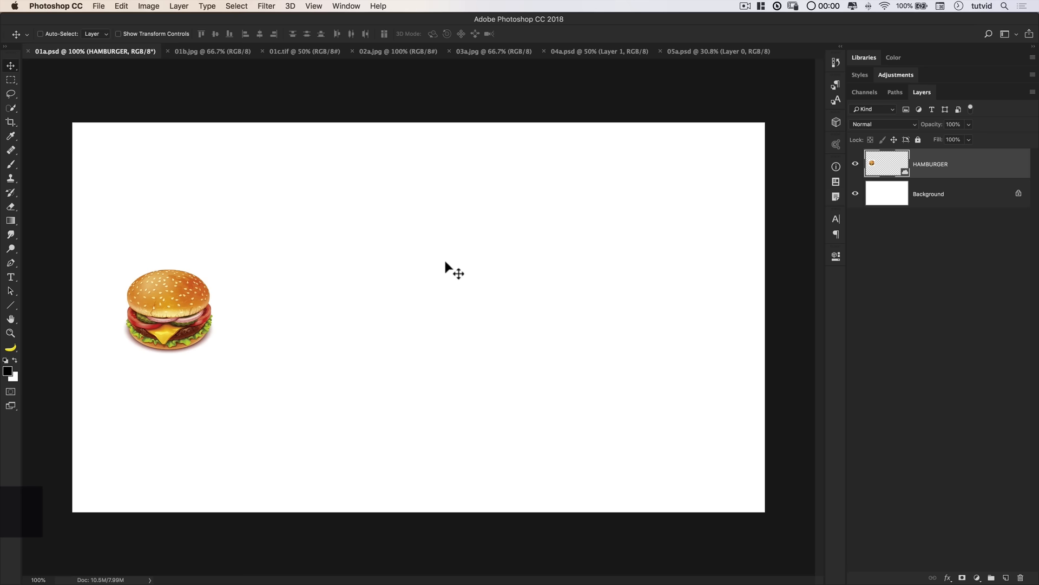
{"action": "mouse_move", "coordinate": [895, 174]}
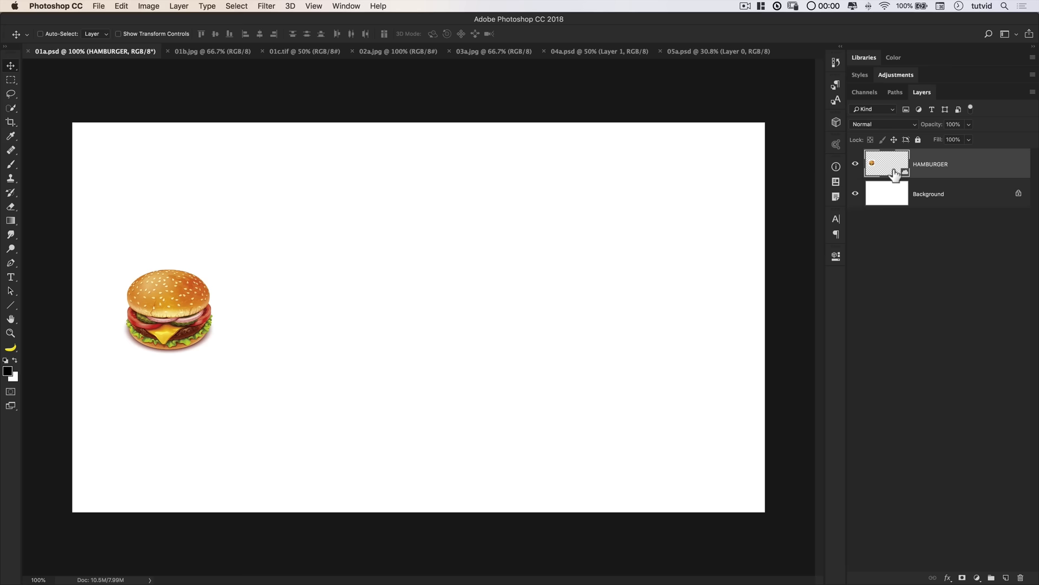
Alt-drag the HAMBURGER layer to place identical copies in a row to the right
{"action": "left_click_drag", "start_coordinate": [169, 310], "coordinate": [358, 302]}
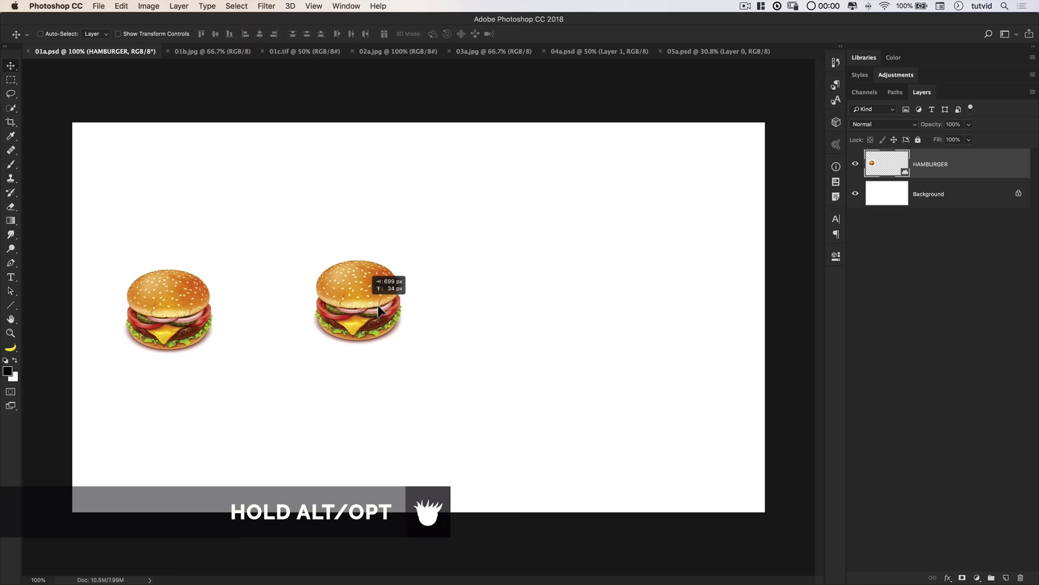
{"action": "left_click_drag", "start_coordinate": [359, 303], "coordinate": [428, 312]}
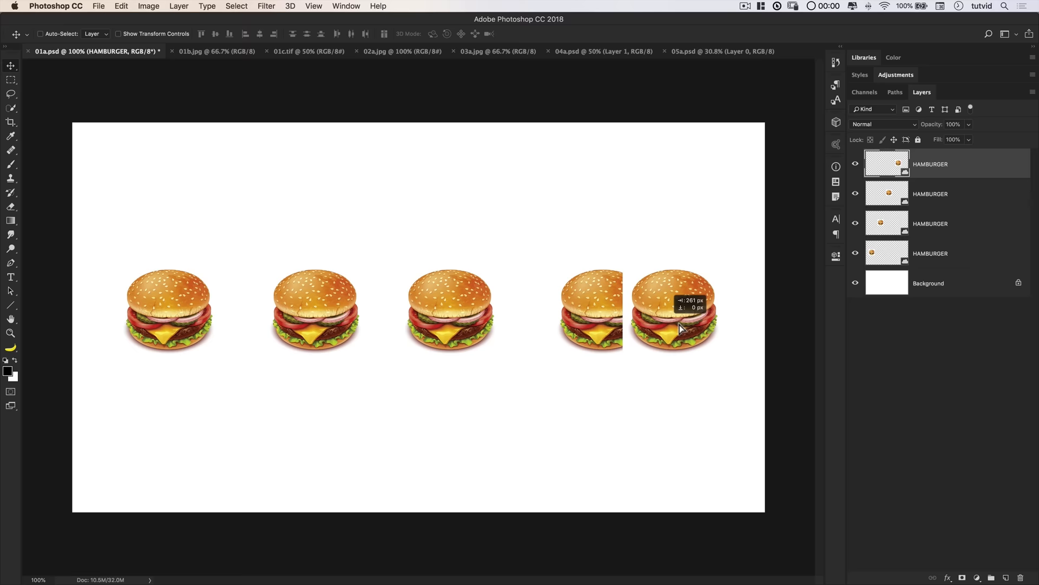
Clone the green-frosted cupcake with its candle onto Layer 1 at the right edge of 01b.jpg
{"action": "left_click", "coordinate": [214, 51]}
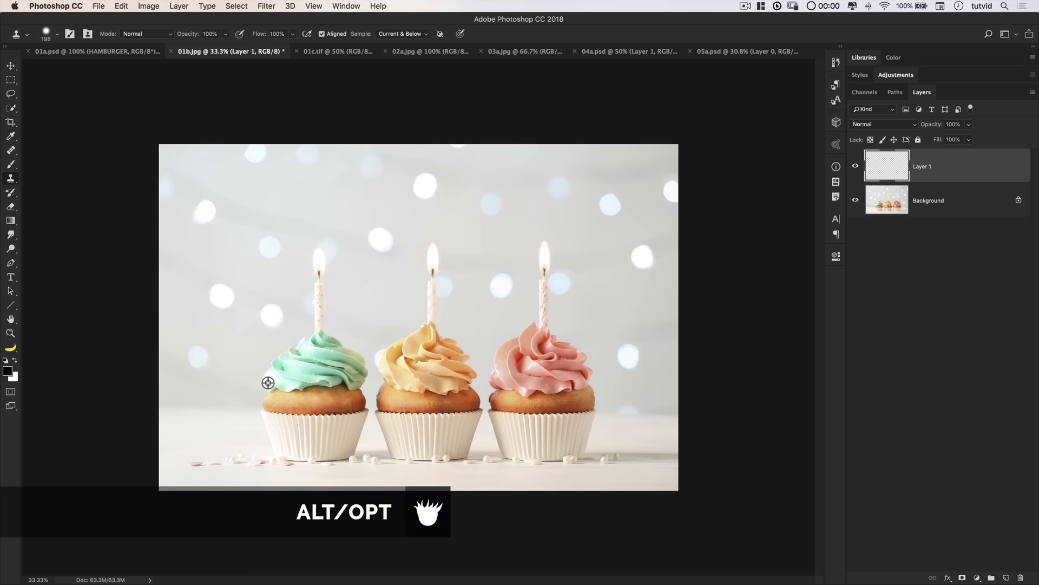
{"action": "left_click", "coordinate": [618, 430]}
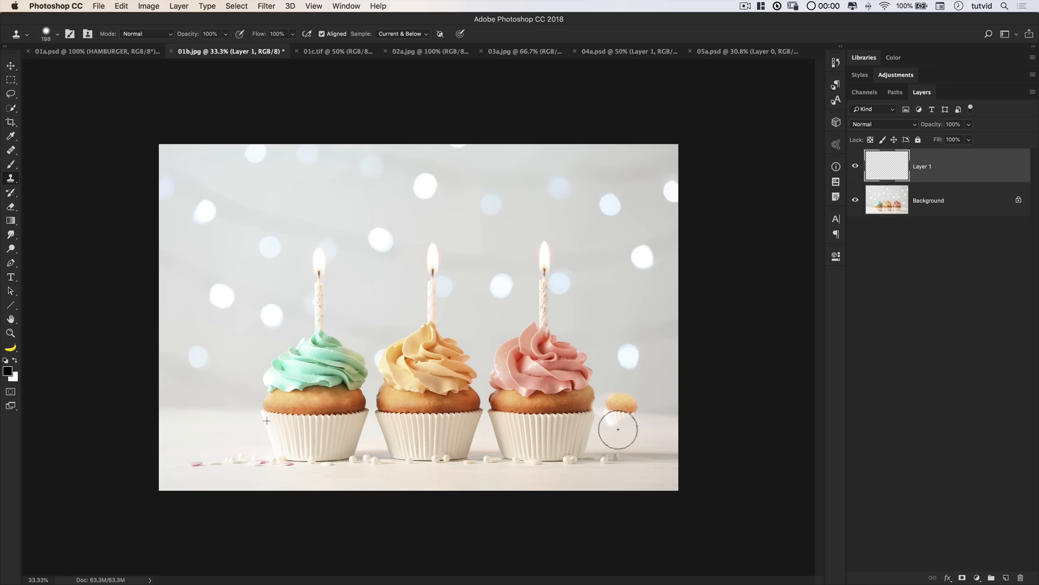
{"action": "left_click_drag", "start_coordinate": [616, 429], "coordinate": [656, 465]}
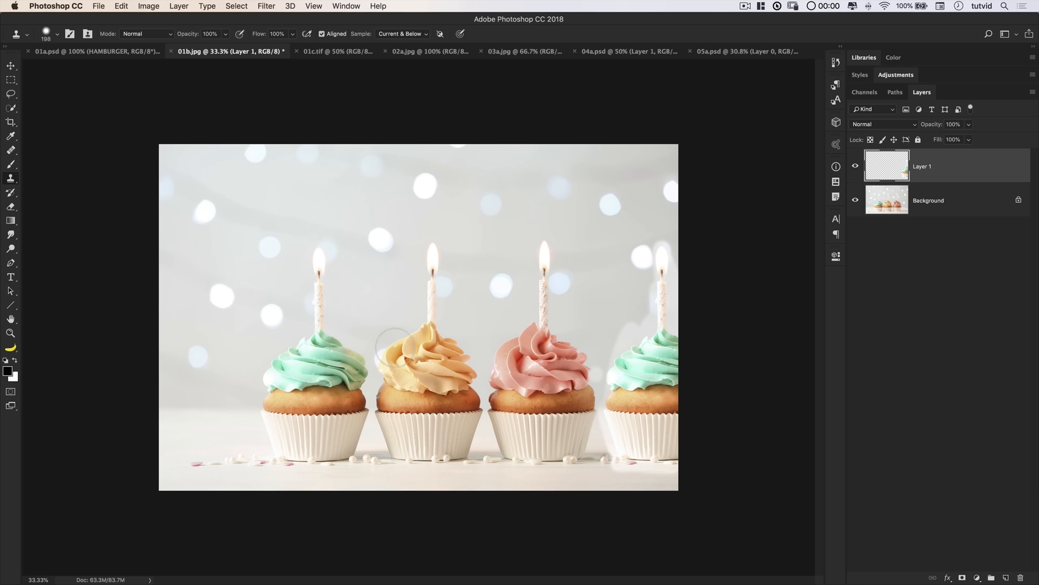
{"action": "left_click", "coordinate": [336, 52]}
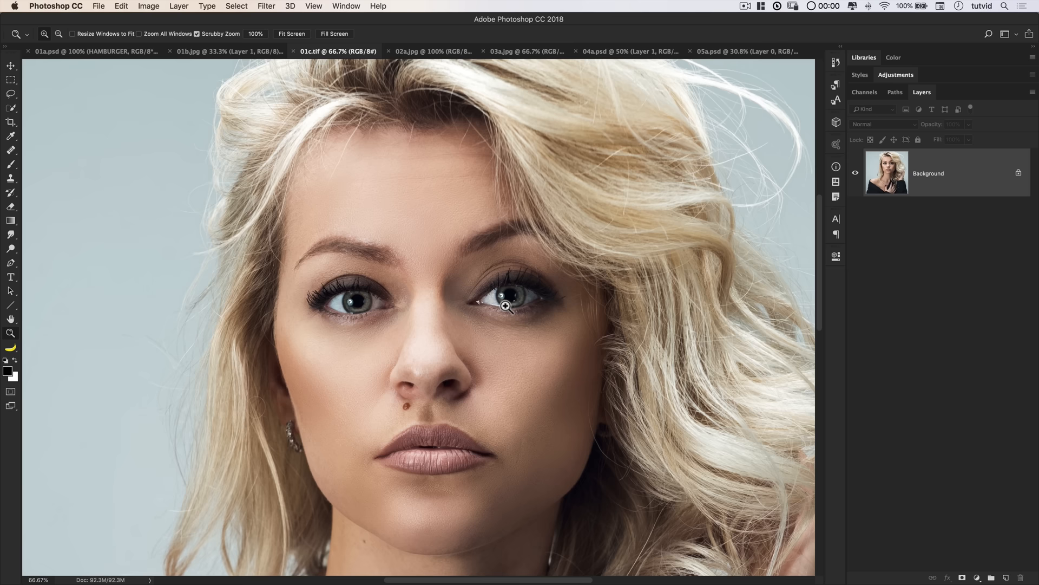
Lasso the woman's left eye and feather the selection by 20 px for copying to the forehead
{"action": "left_click", "coordinate": [11, 94]}
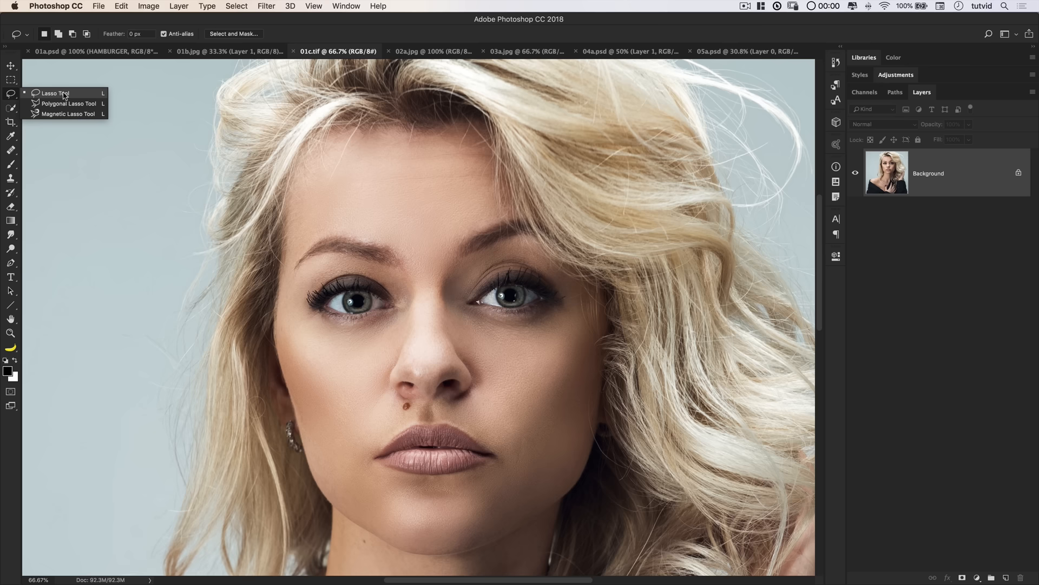
{"action": "left_click_drag", "start_coordinate": [291, 291], "coordinate": [408, 325]}
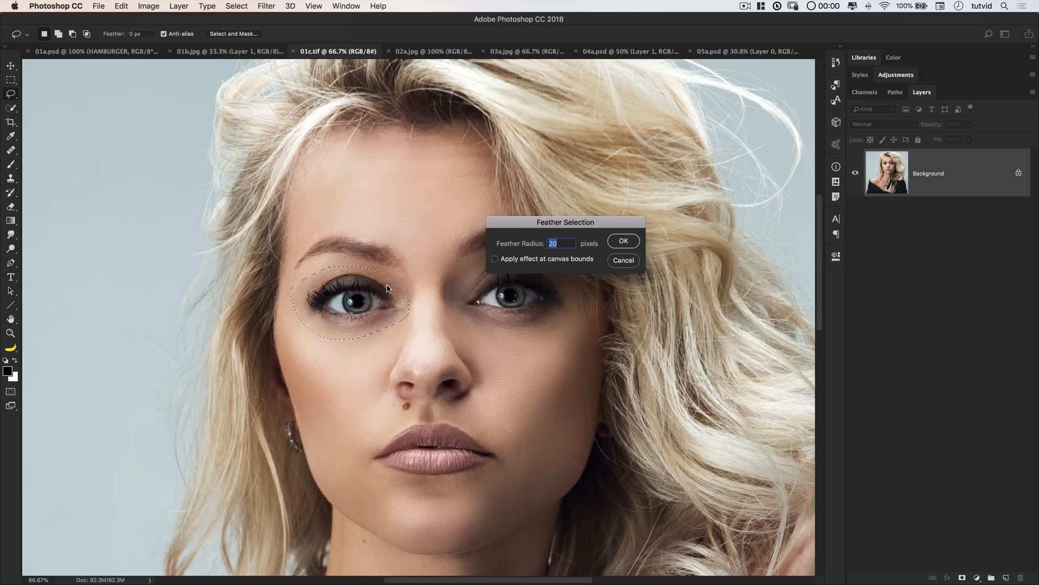
{"action": "left_click", "coordinate": [622, 241]}
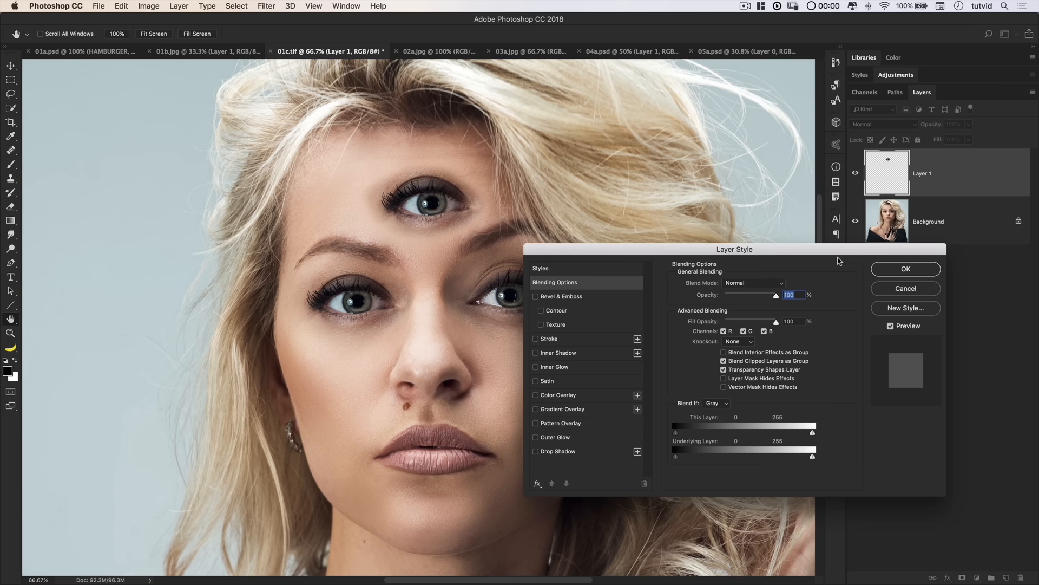
Adjust Blend If on the eye layer so the third eye fades into the forehead skin
{"action": "left_click_drag", "start_coordinate": [812, 432], "coordinate": [777, 432]}
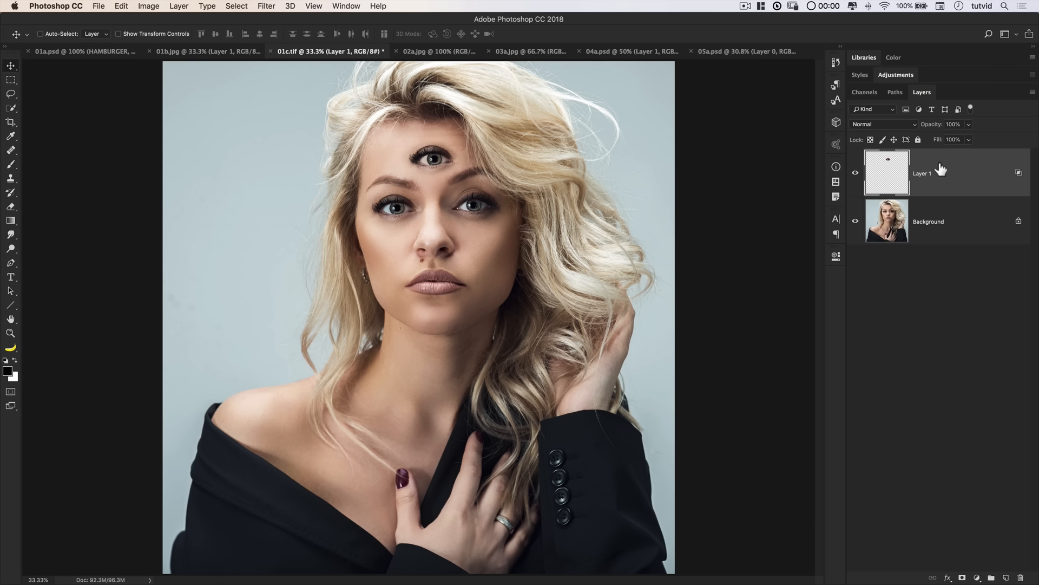
{"action": "left_click", "coordinate": [436, 52]}
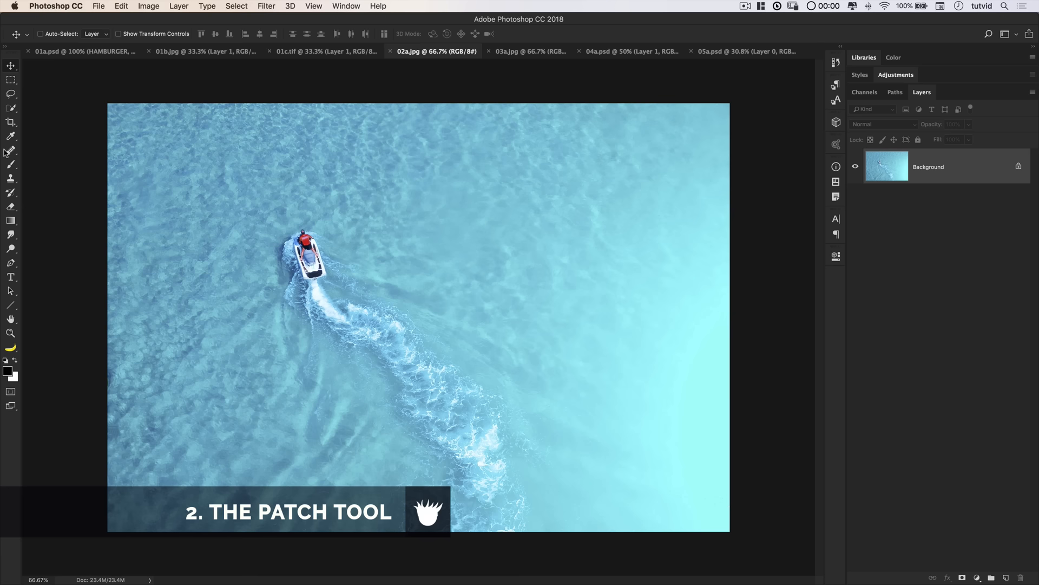
Patch-copy the jet ski and its wake up and to the right, then deselect
{"action": "left_click", "coordinate": [11, 150]}
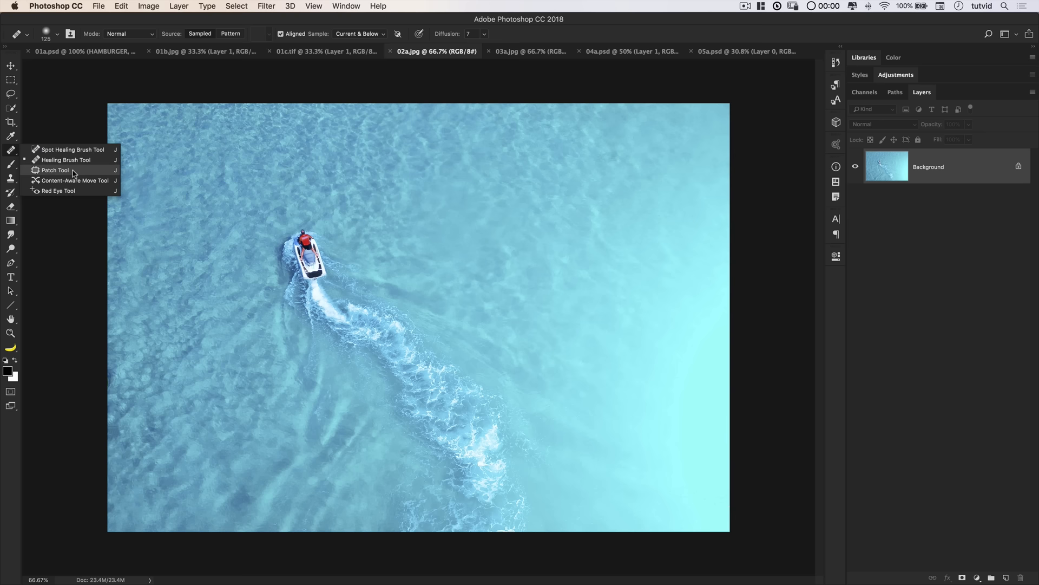
{"action": "left_click", "coordinate": [55, 170]}
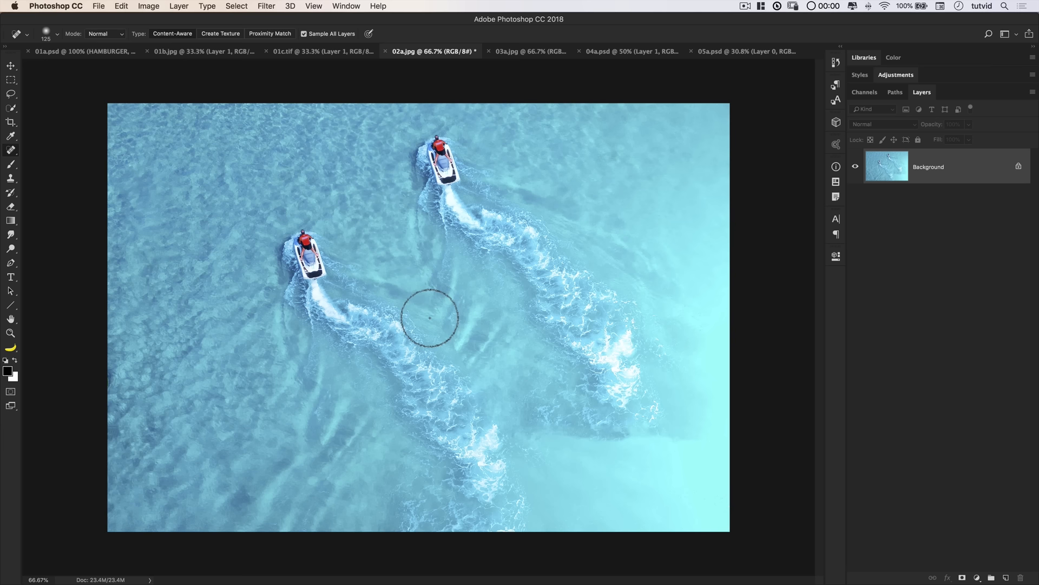
{"action": "mouse_move", "coordinate": [231, 335]}
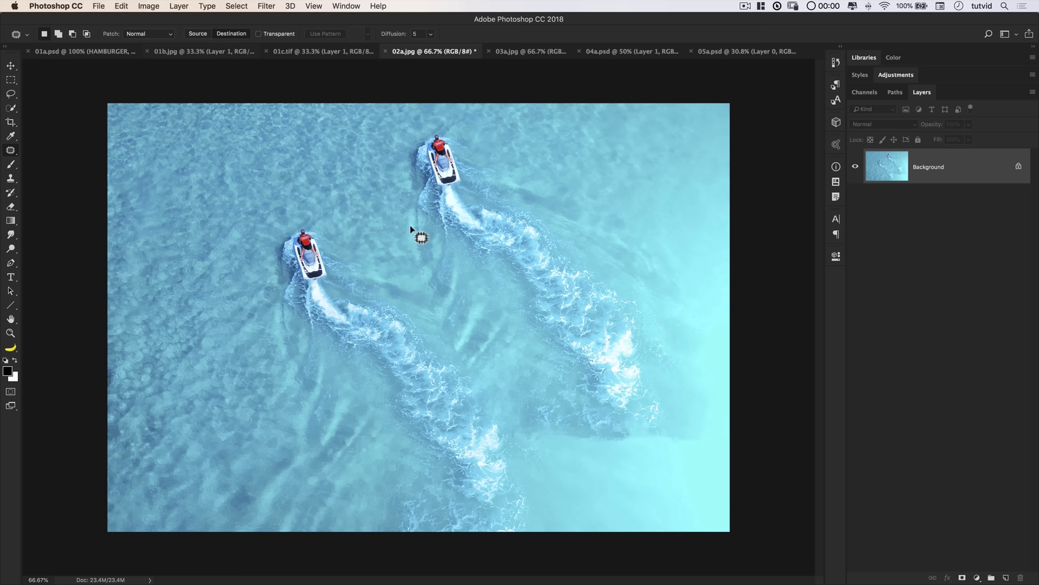
{"action": "left_click", "coordinate": [529, 51]}
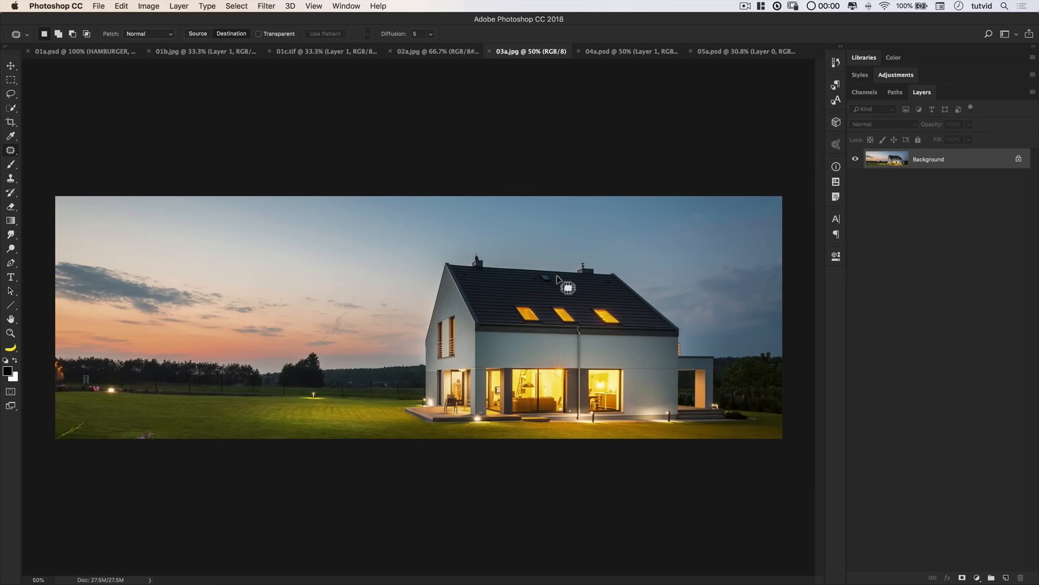
{"action": "mouse_move", "coordinate": [312, 430]}
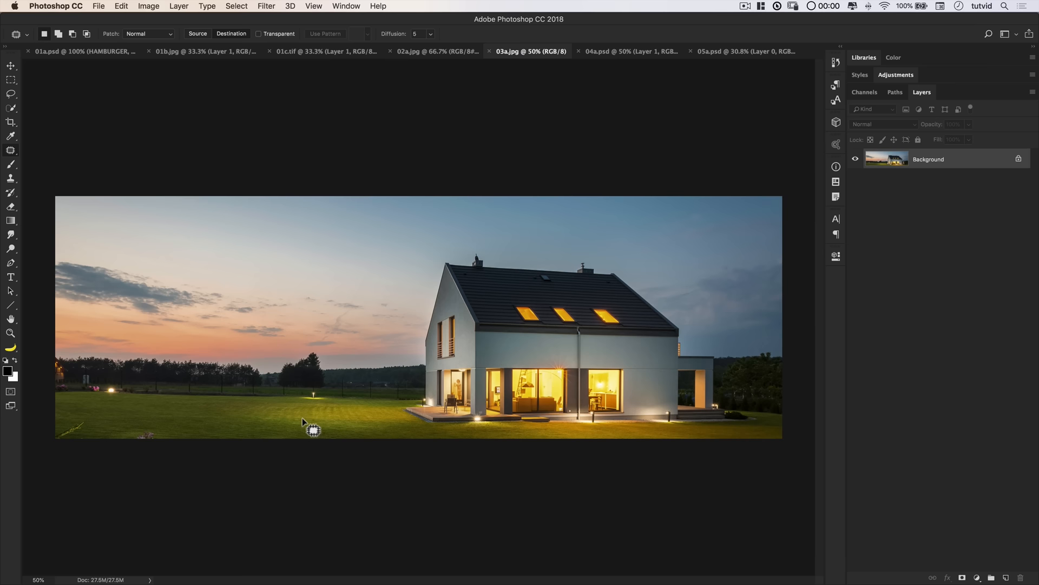
Set up the Clone Stamp with the Clone Source panel showing beside the dusk house photo
{"action": "left_click", "coordinate": [11, 178]}
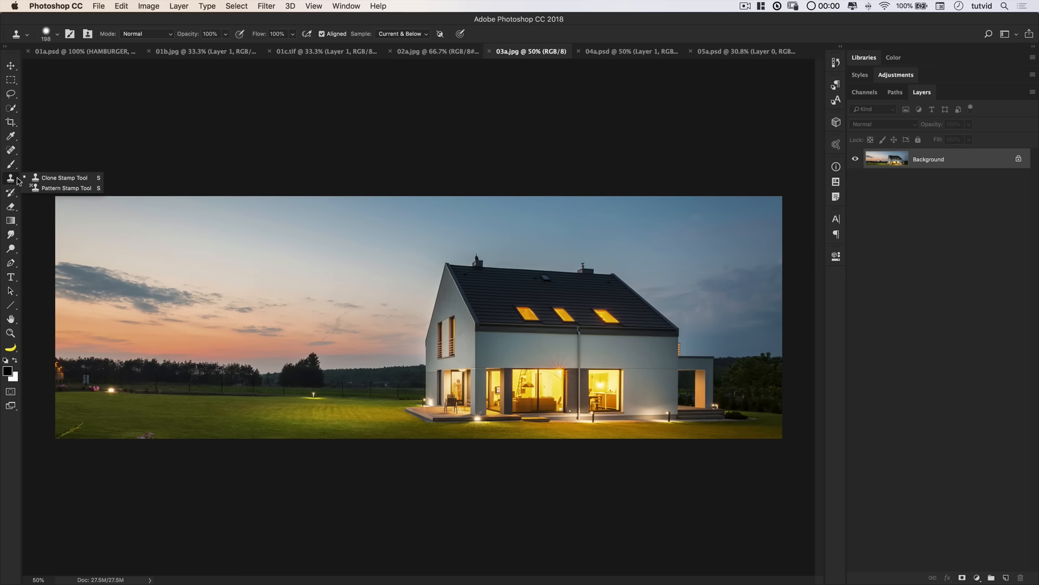
{"action": "left_click", "coordinate": [345, 6]}
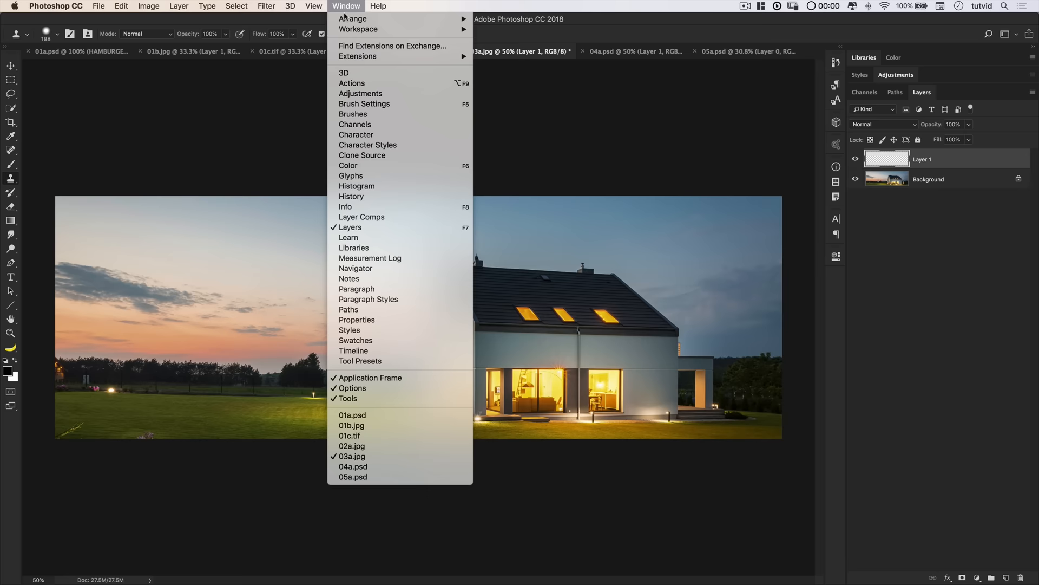
{"action": "left_click", "coordinate": [362, 155]}
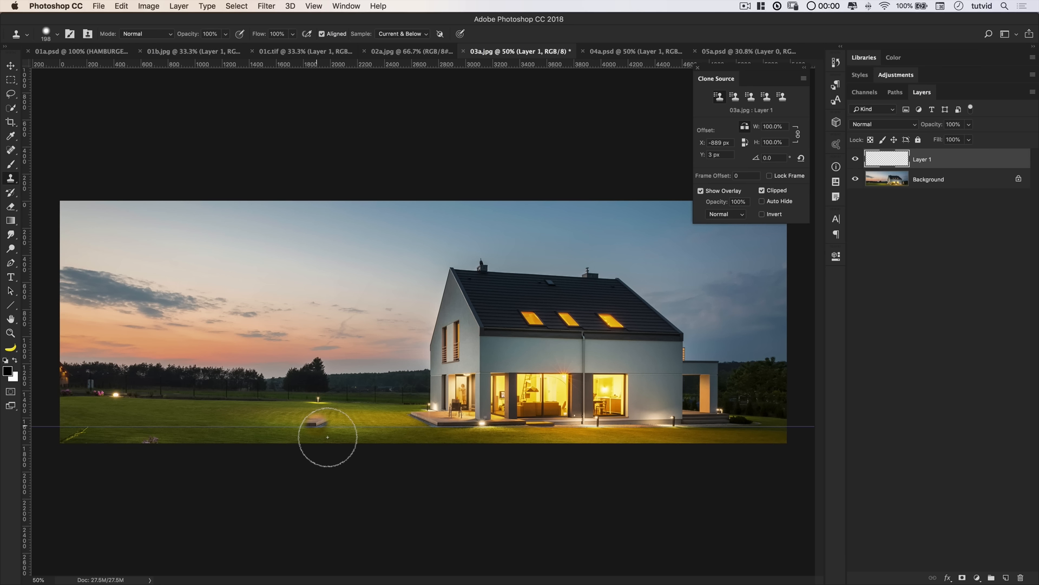
Clone-paint a mirrored copy of the lit house onto Layer 1 on the left lawn
{"action": "left_click_drag", "start_coordinate": [327, 437], "coordinate": [232, 434]}
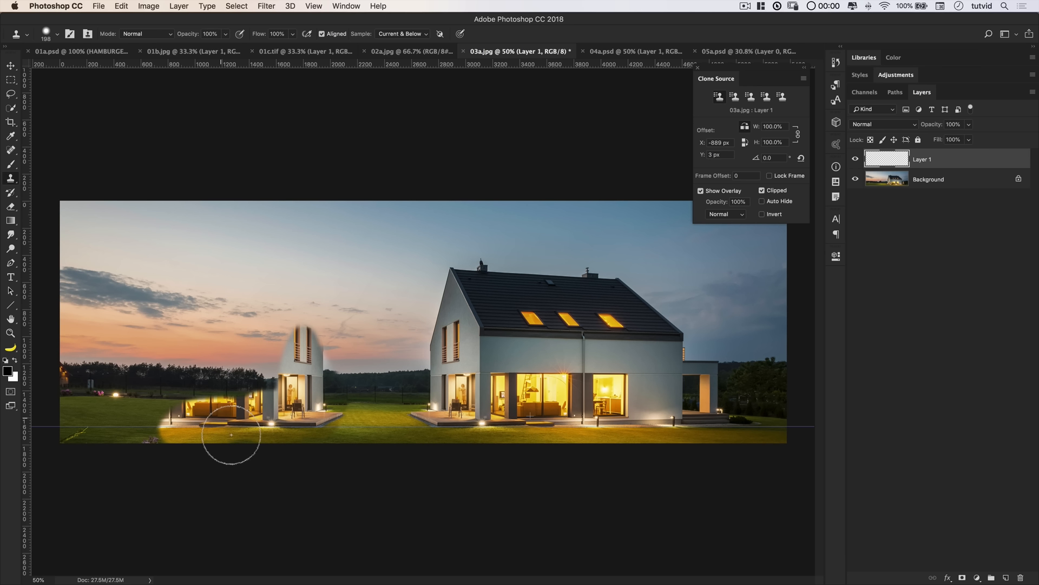
{"action": "left_click_drag", "start_coordinate": [232, 434], "coordinate": [292, 388]}
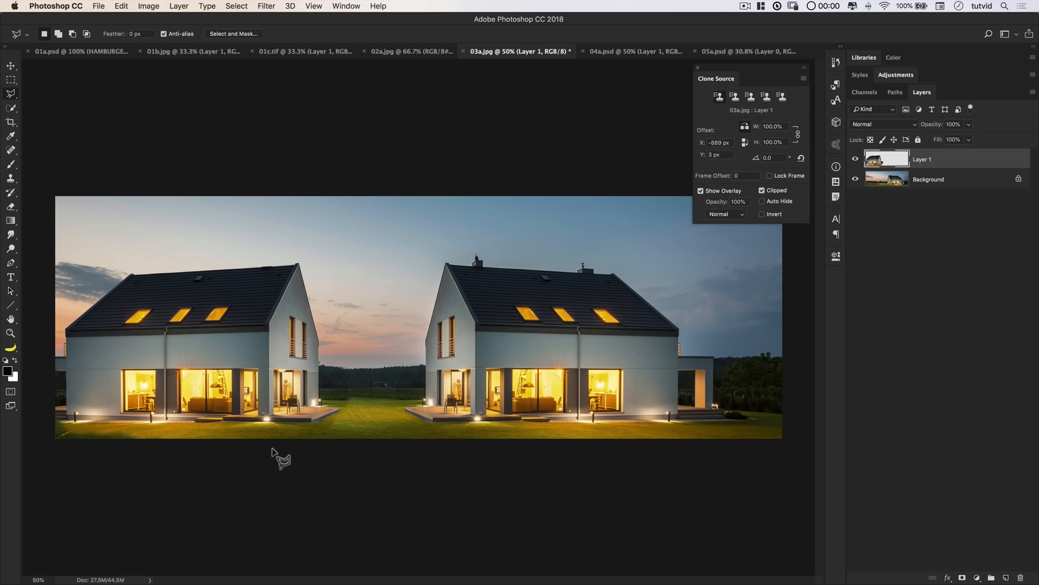
Close the Clone Source panel with the two facing houses complete
{"action": "left_click", "coordinate": [698, 67]}
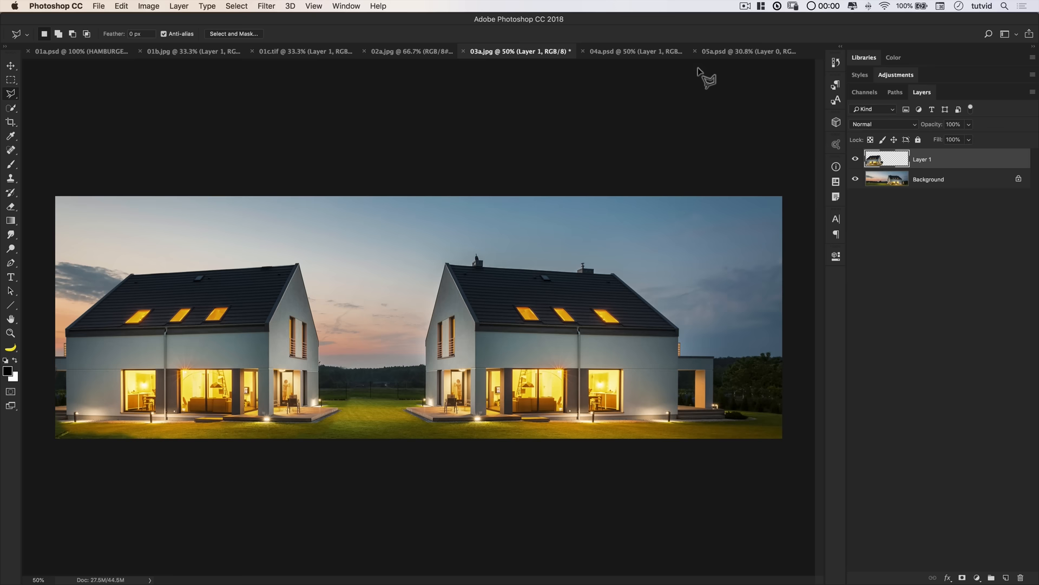
Merge the 04a.psd skyscraper layers into a single Background layer with Cmd+E
{"action": "left_click", "coordinate": [632, 51]}
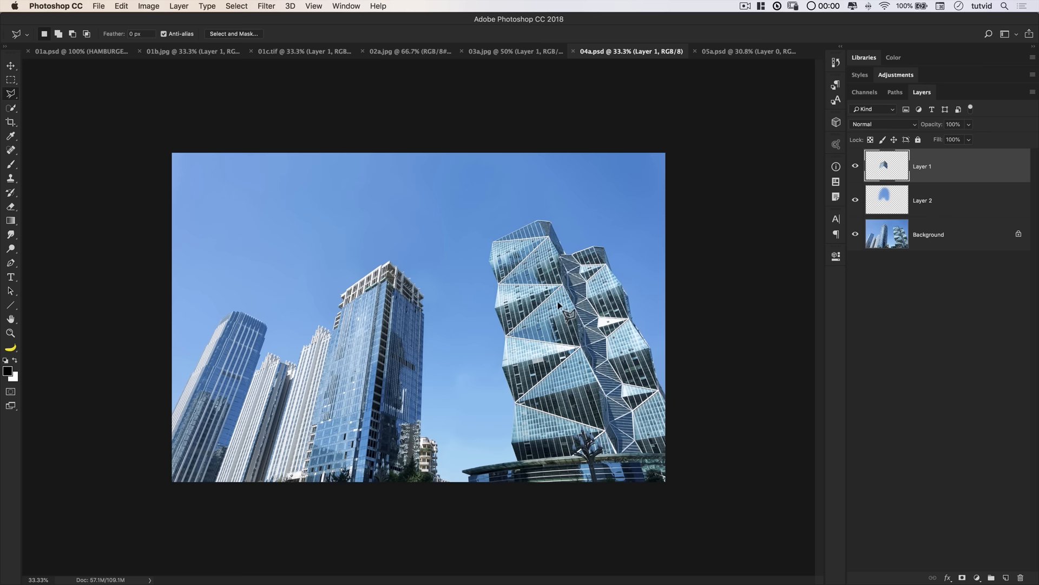
{"action": "key", "text": "cmd+e"}
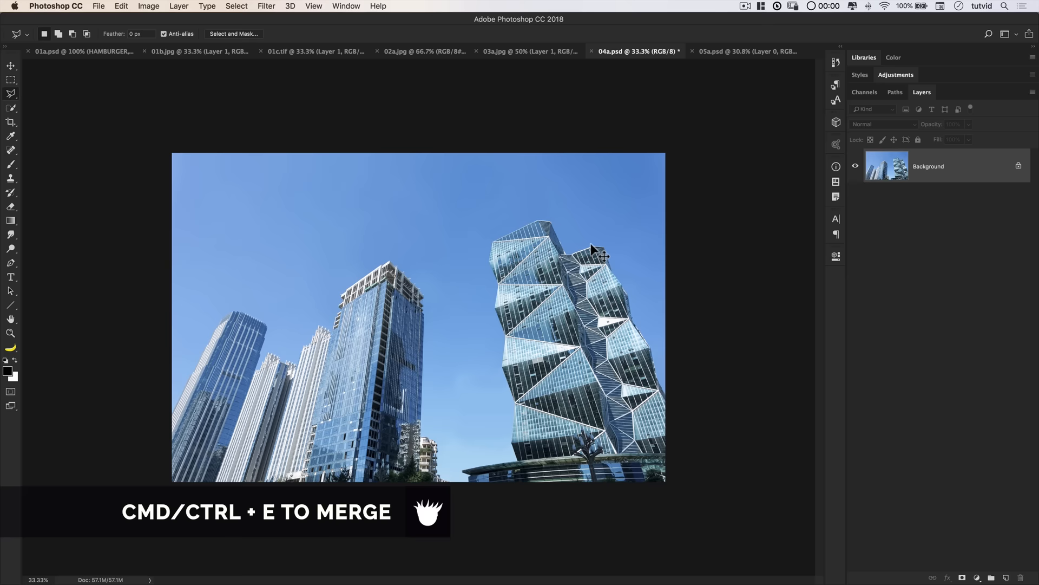
{"action": "left_click", "coordinate": [11, 121]}
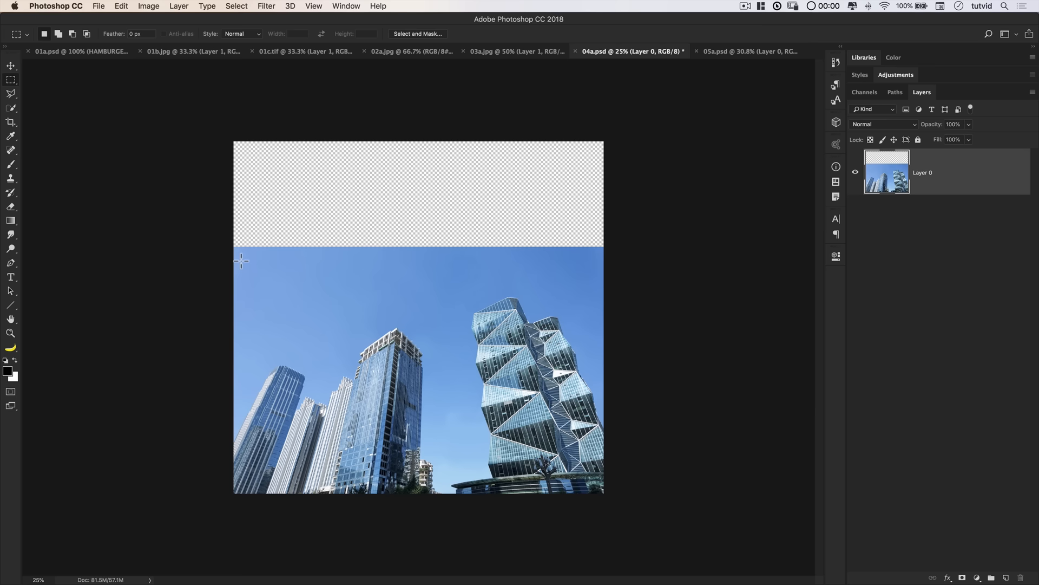
Marquee the sky band and free-transform it upward to fill the square canvas
{"action": "left_click", "coordinate": [120, 7]}
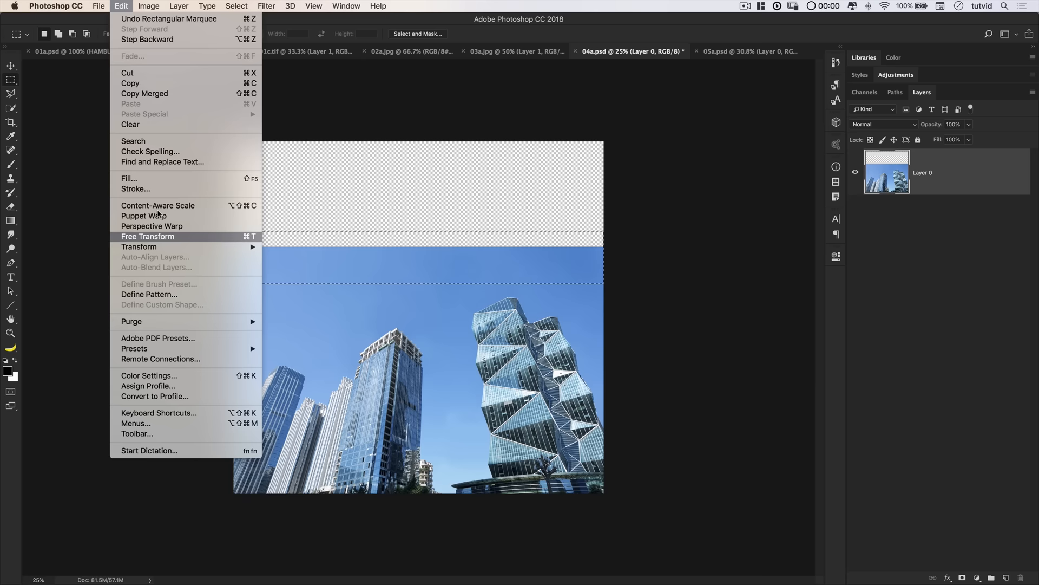
{"action": "left_click", "coordinate": [147, 237]}
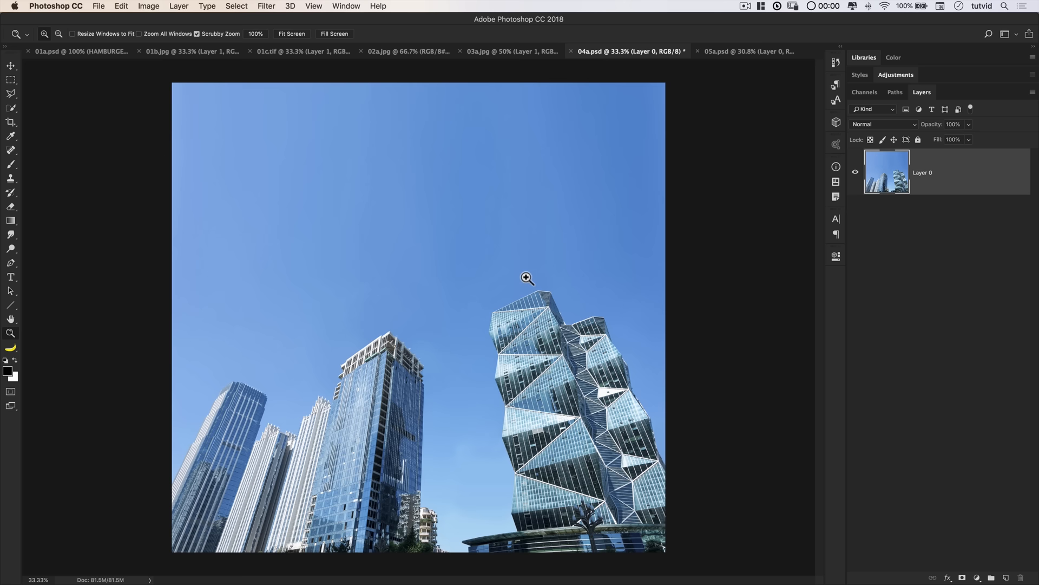
{"action": "left_click", "coordinate": [266, 7]}
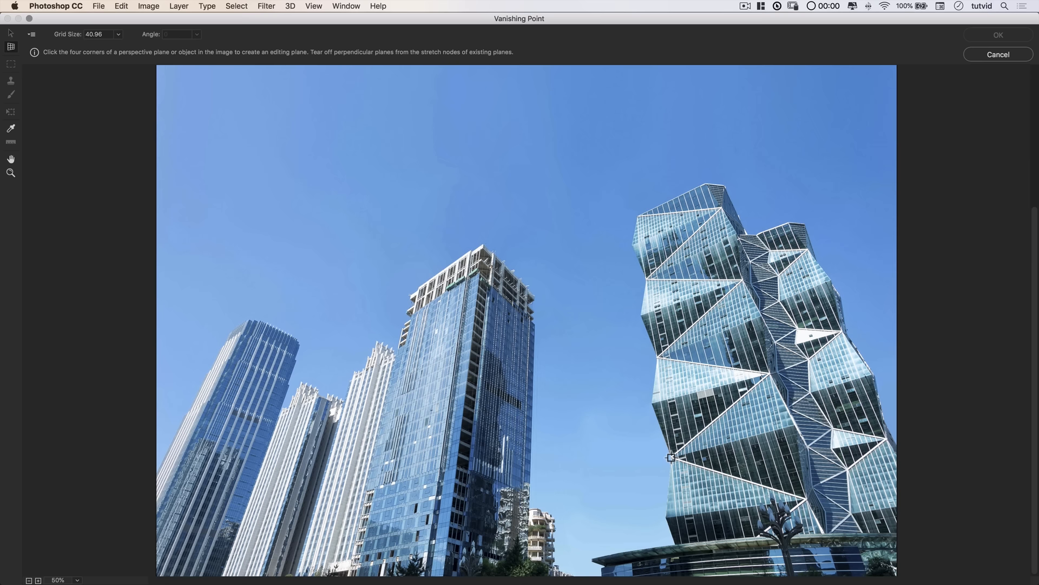
Place the perspective plane's corners along the tower's face, reaching up to its top
{"action": "left_click", "coordinate": [626, 217]}
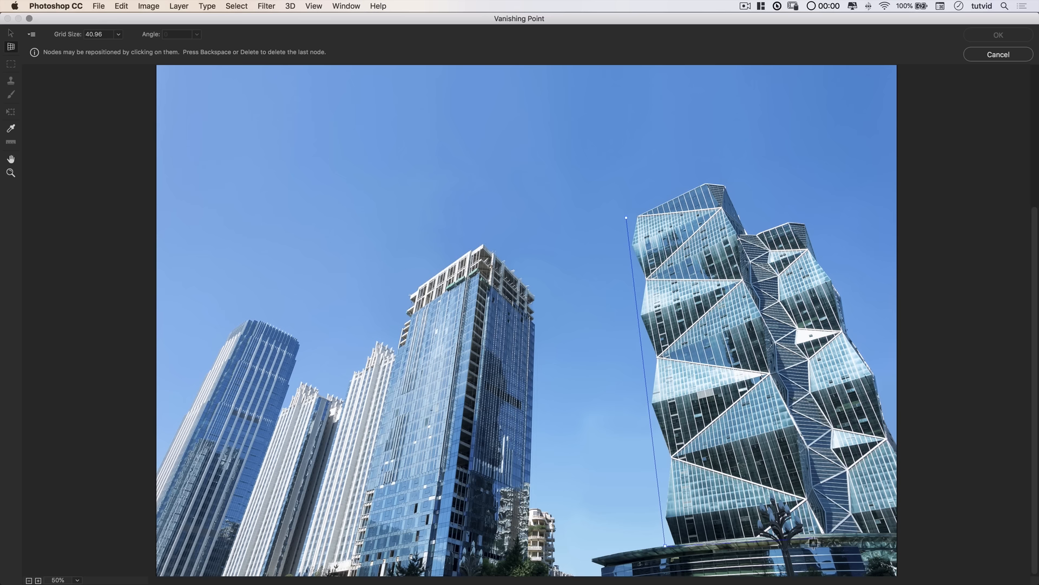
{"action": "left_click", "coordinate": [719, 177]}
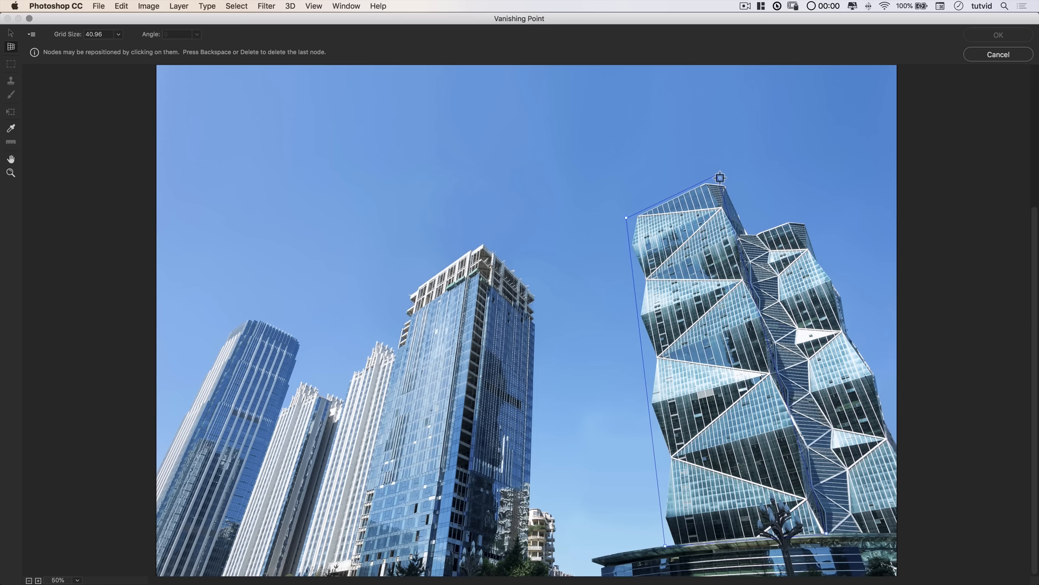
{"action": "left_click", "coordinate": [719, 177]}
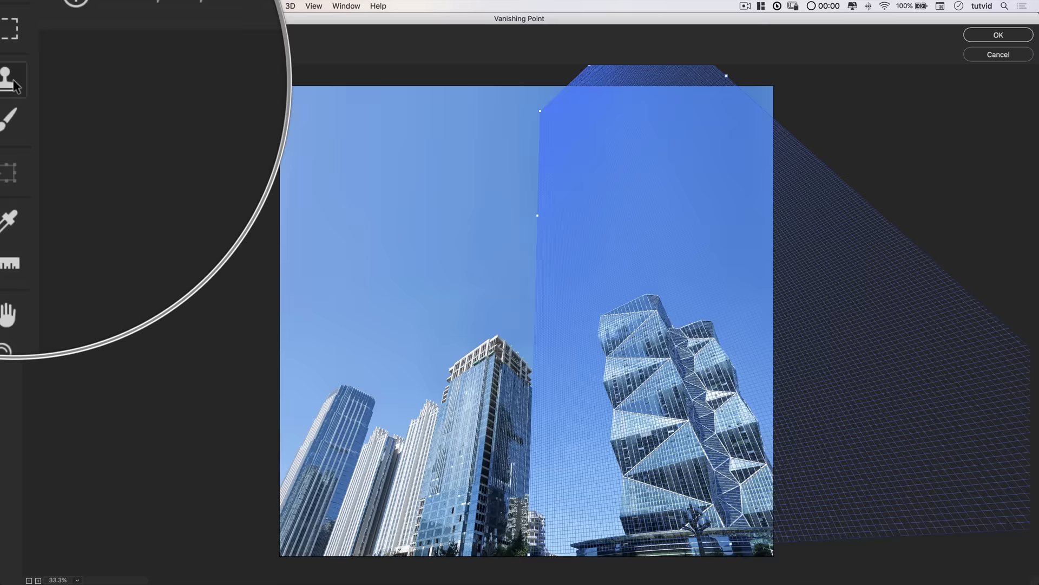
Switch between the Stamp tool for in-plane cloning and the Hand tool for panning the preview
{"action": "left_click", "coordinate": [10, 80]}
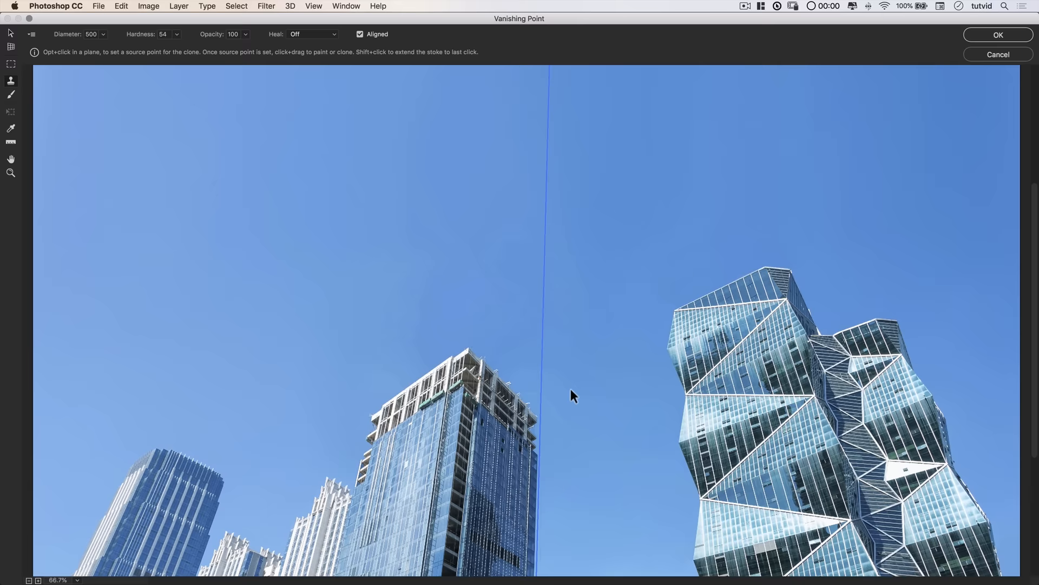
{"action": "left_click", "coordinate": [11, 159]}
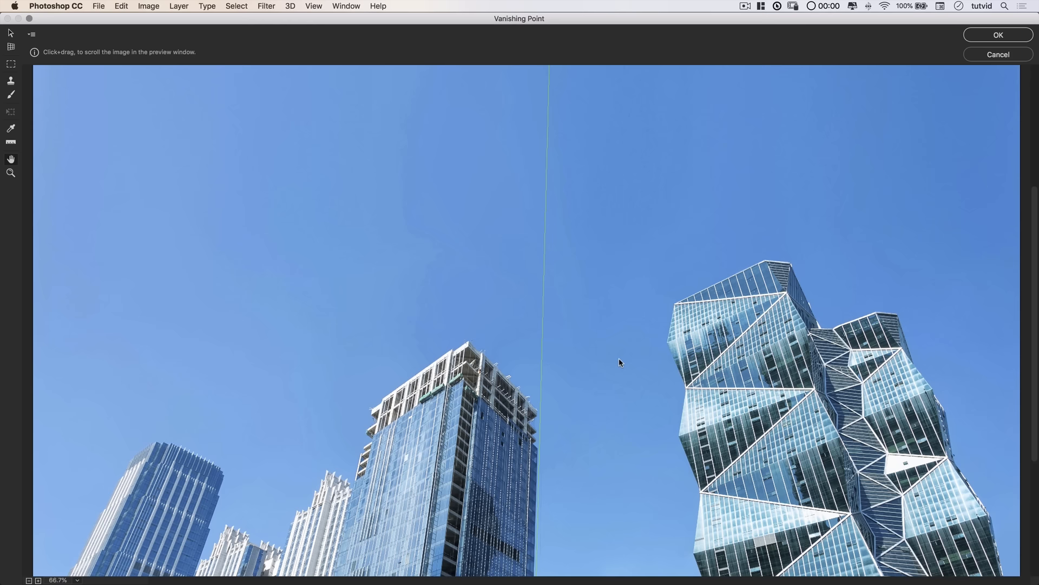
{"action": "left_click", "coordinate": [11, 81]}
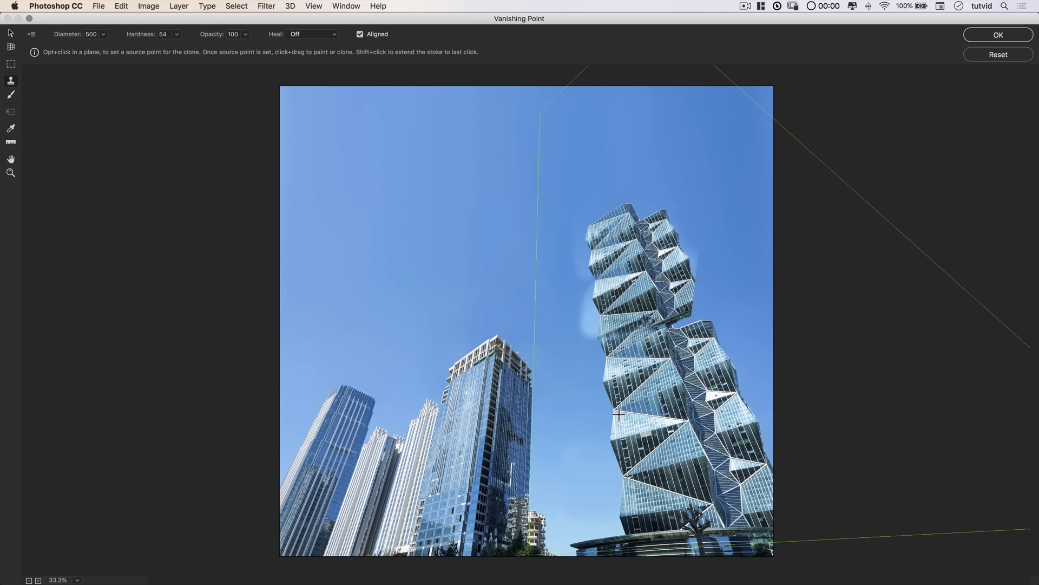
Clone the tower higher into the sky, apply Vanishing Point, and switch to the 05a.psd jogger photo
{"action": "left_click_drag", "start_coordinate": [617, 412], "coordinate": [592, 152]}
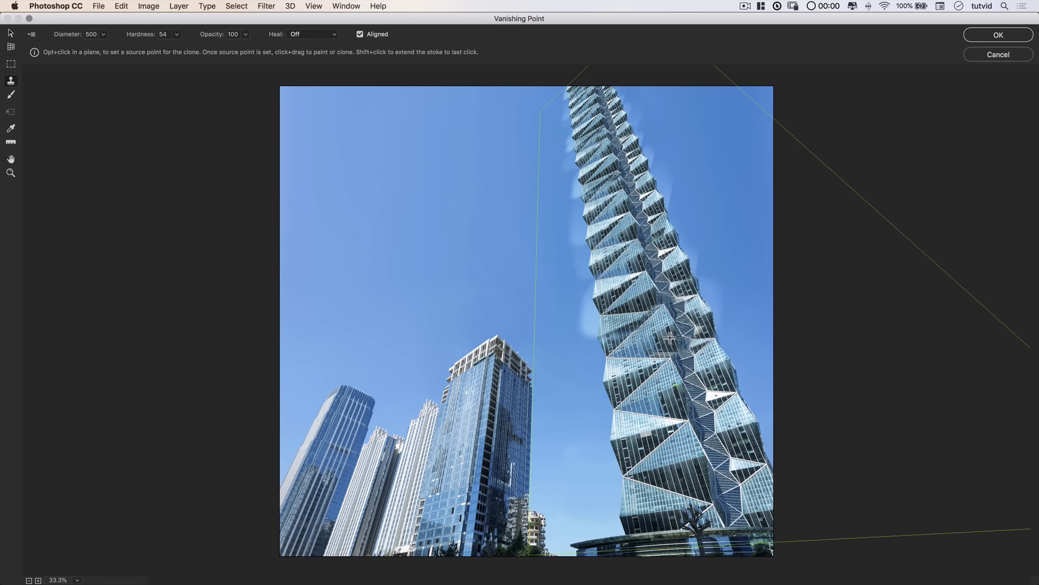
{"action": "left_click", "coordinate": [997, 34]}
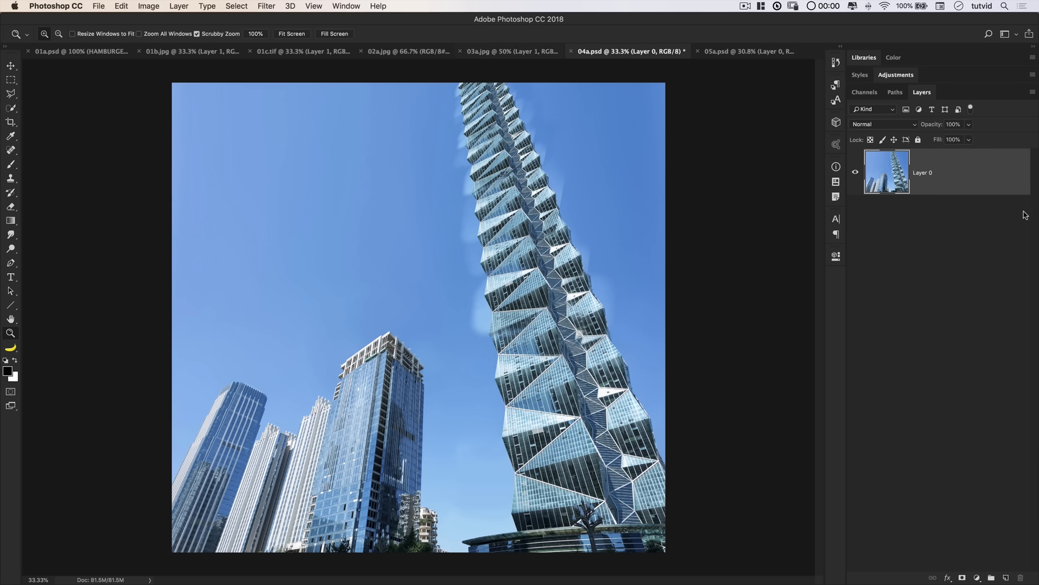
{"action": "mouse_move", "coordinate": [480, 131]}
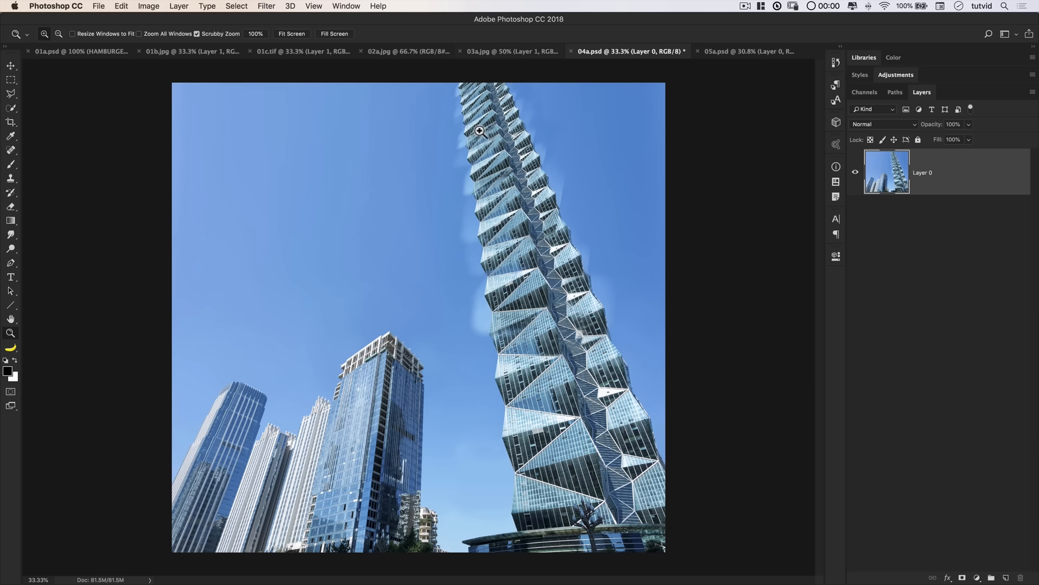
{"action": "left_click", "coordinate": [746, 51]}
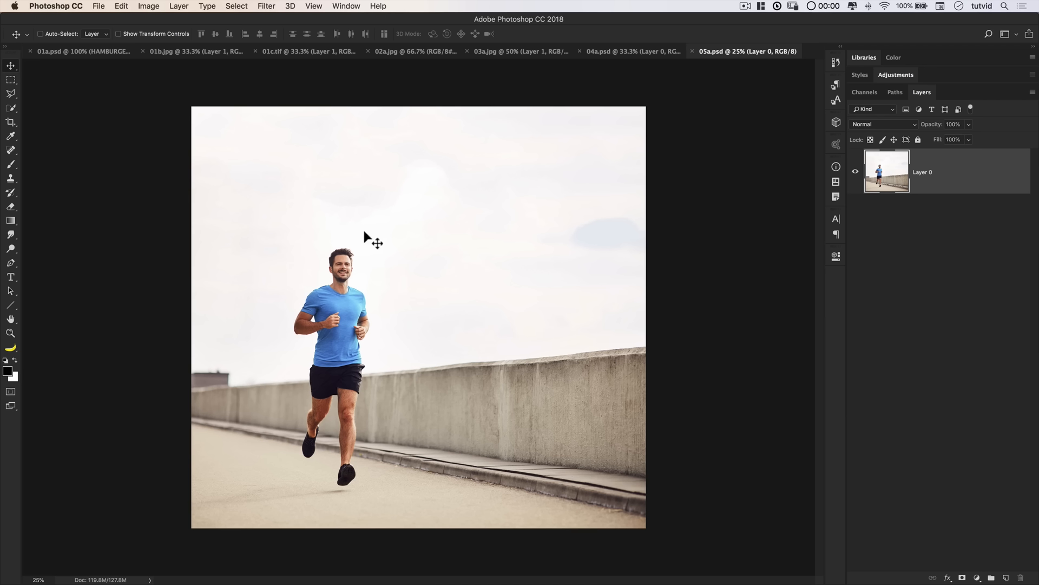
{"action": "mouse_move", "coordinate": [434, 462]}
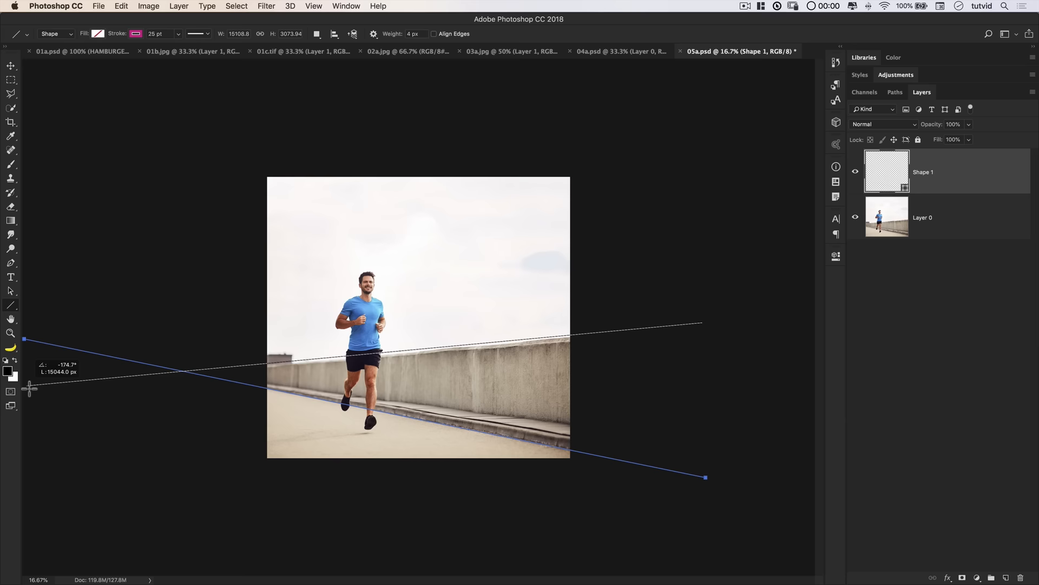
Trace the top edge of the wall with a thin perspective guide line
{"action": "left_click_drag", "start_coordinate": [25, 389], "coordinate": [704, 323]}
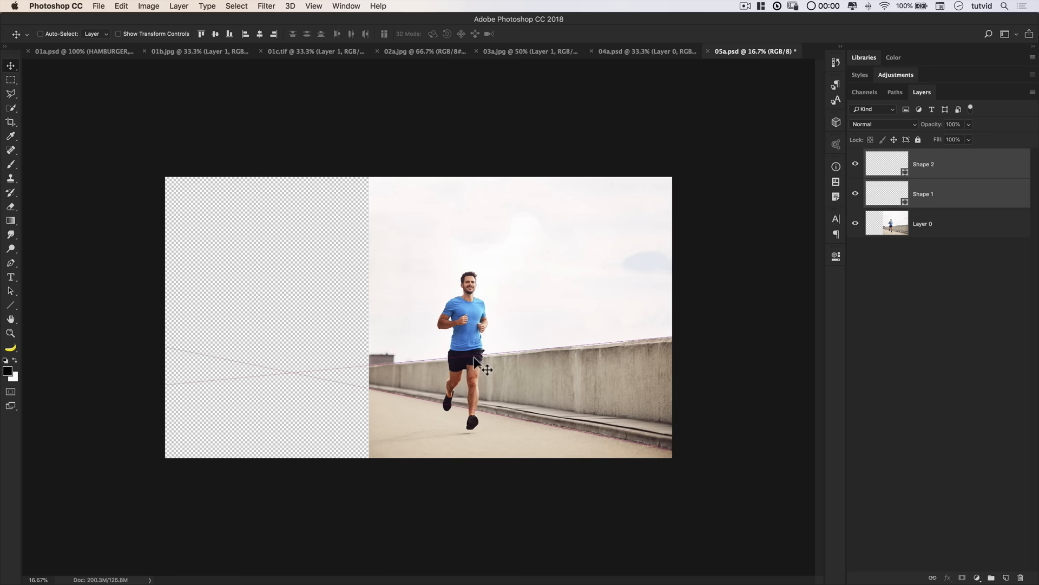
{"action": "mouse_move", "coordinate": [427, 374]}
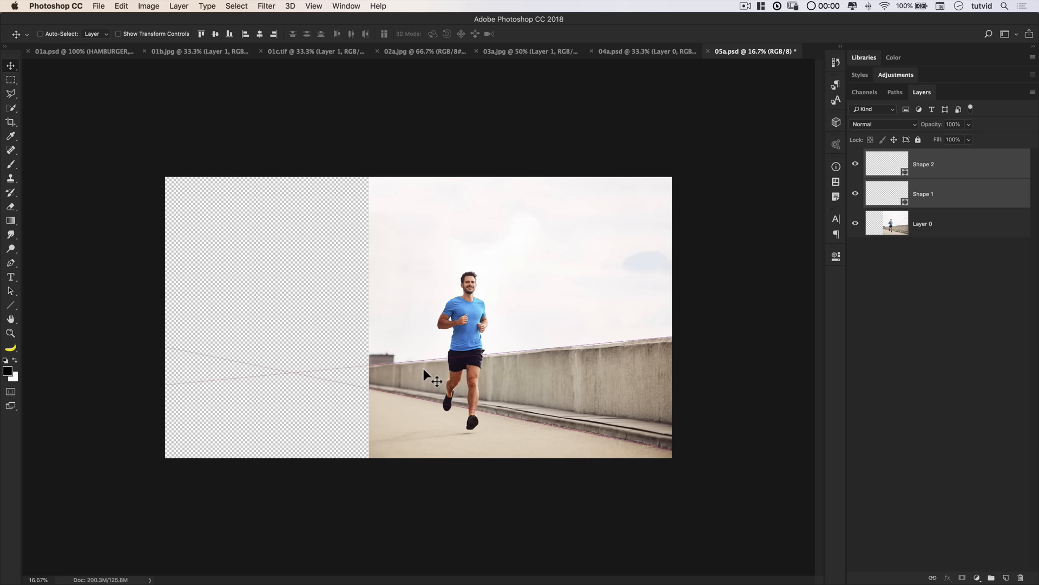
Select the lower copy of the jogger layer for editing
{"action": "left_click", "coordinate": [236, 7]}
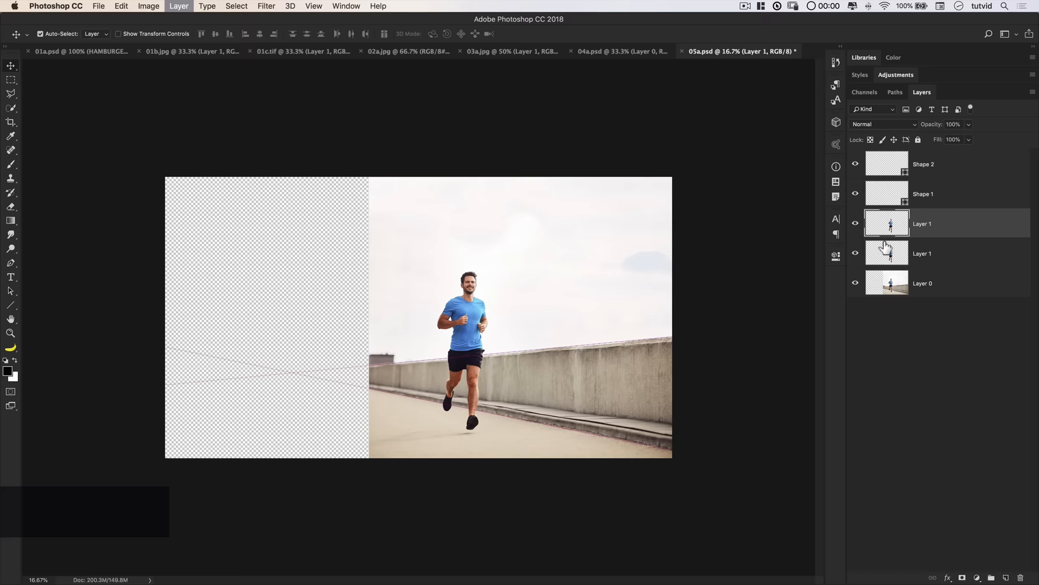
{"action": "left_click", "coordinate": [120, 6]}
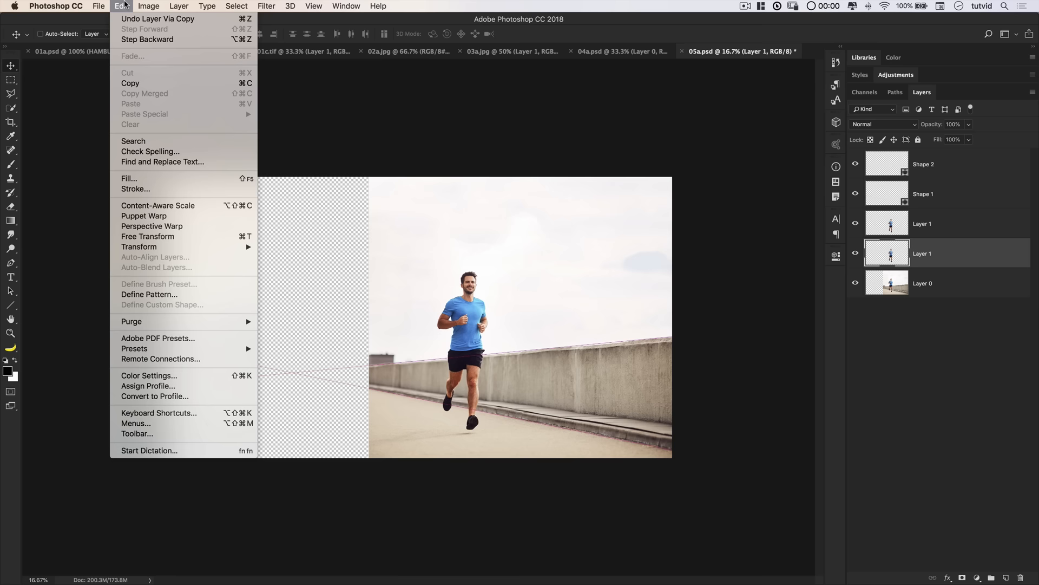
Start a Free Transform on the lower jogger copy to scale it along the perspective
{"action": "left_click", "coordinate": [147, 236]}
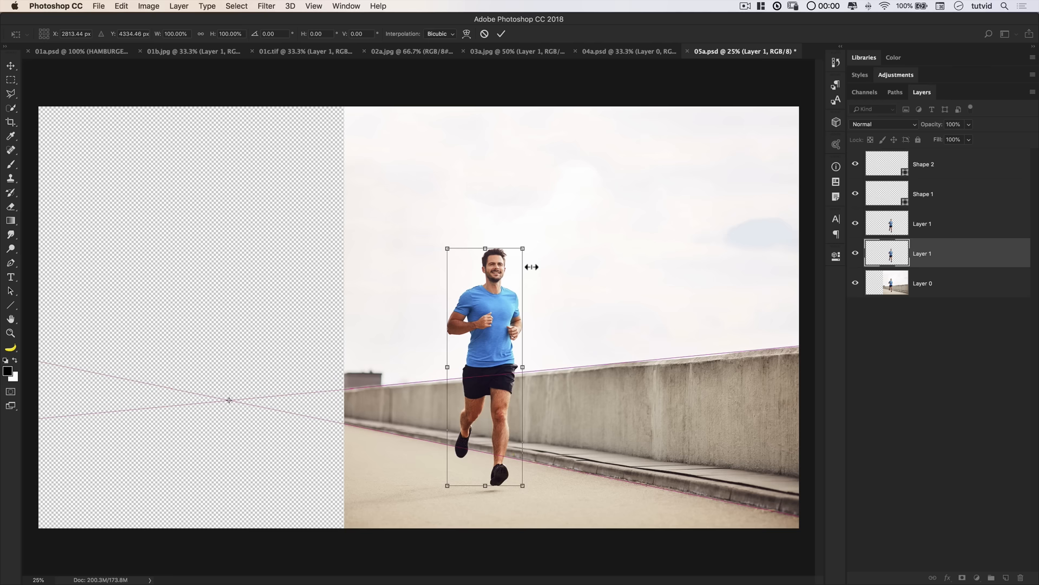
{"action": "mouse_move", "coordinate": [506, 394]}
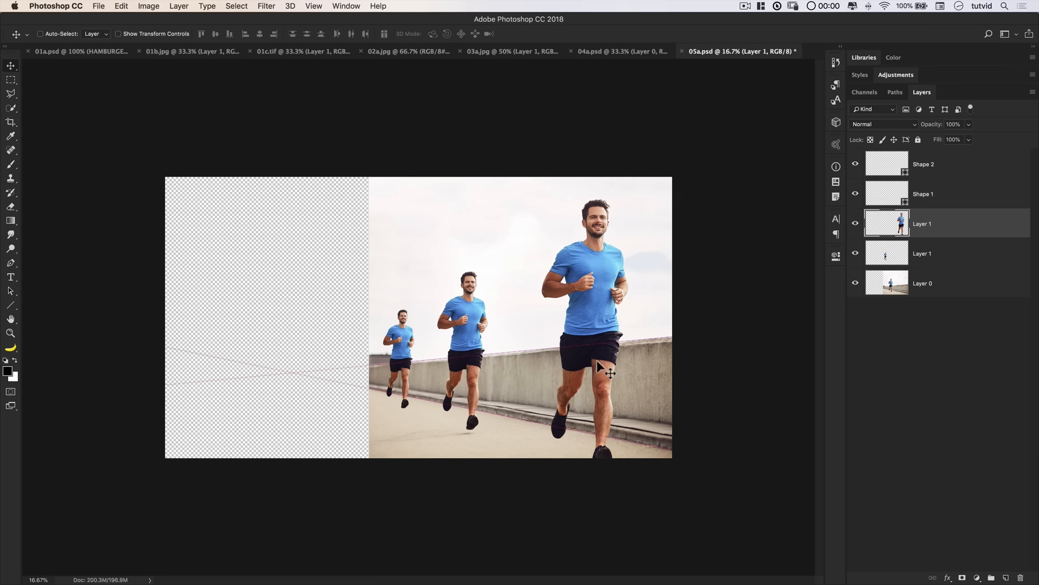
{"action": "mouse_move", "coordinate": [958, 340]}
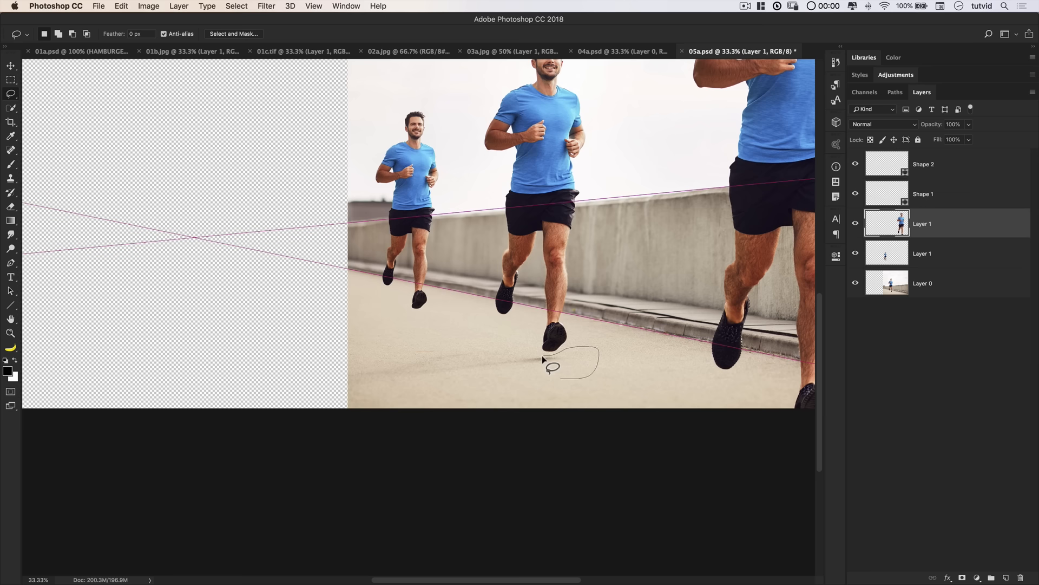
Lasso a shadow area under the middle jogger's feet and feather the selection by 15 px
{"action": "left_click_drag", "start_coordinate": [550, 368], "coordinate": [560, 351]}
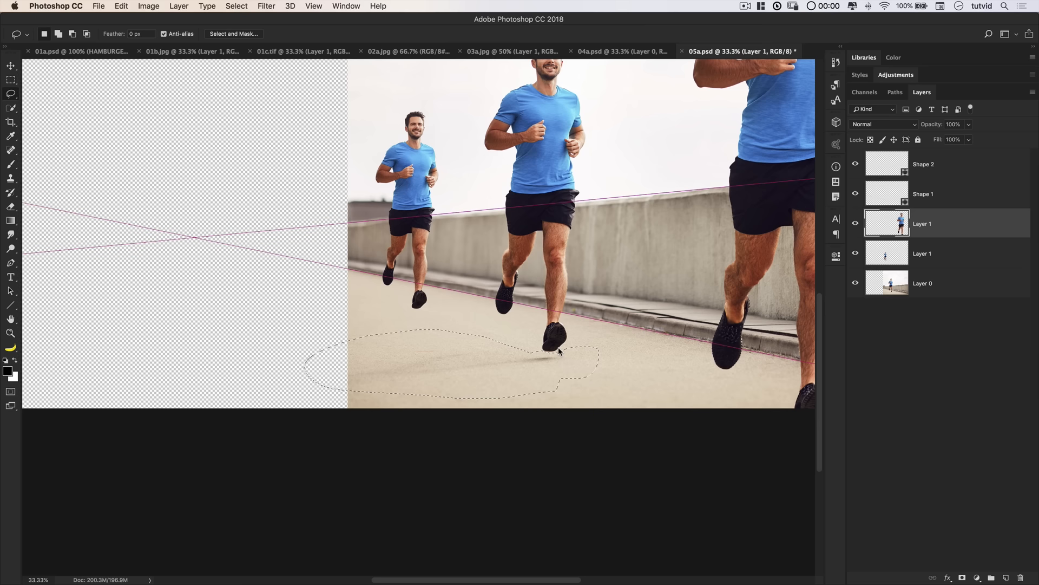
{"action": "left_click", "coordinate": [923, 283]}
{"action": "type", "text": "15"}
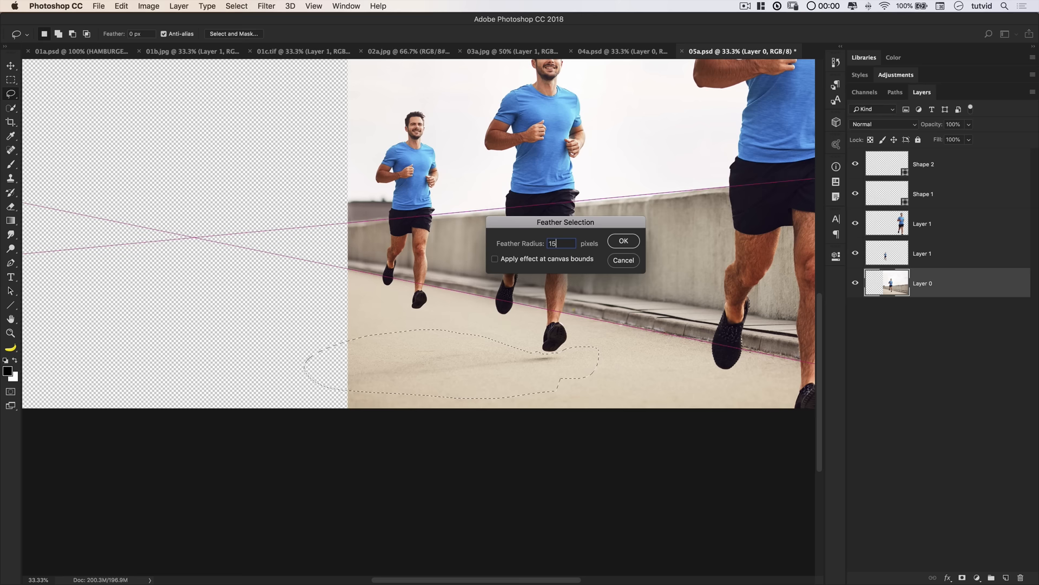
{"action": "left_click", "coordinate": [621, 240]}
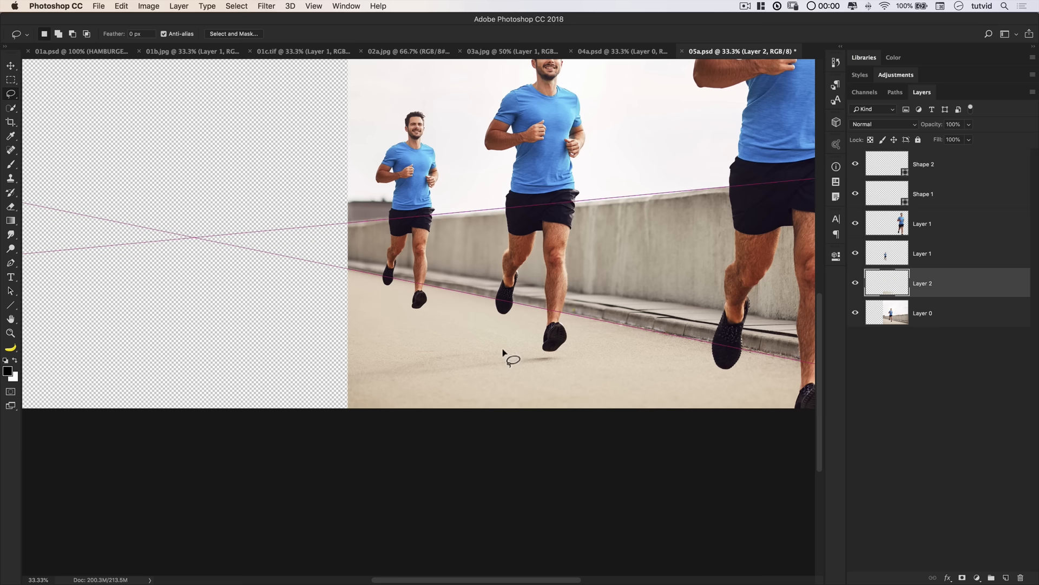
{"action": "left_click", "coordinate": [121, 7]}
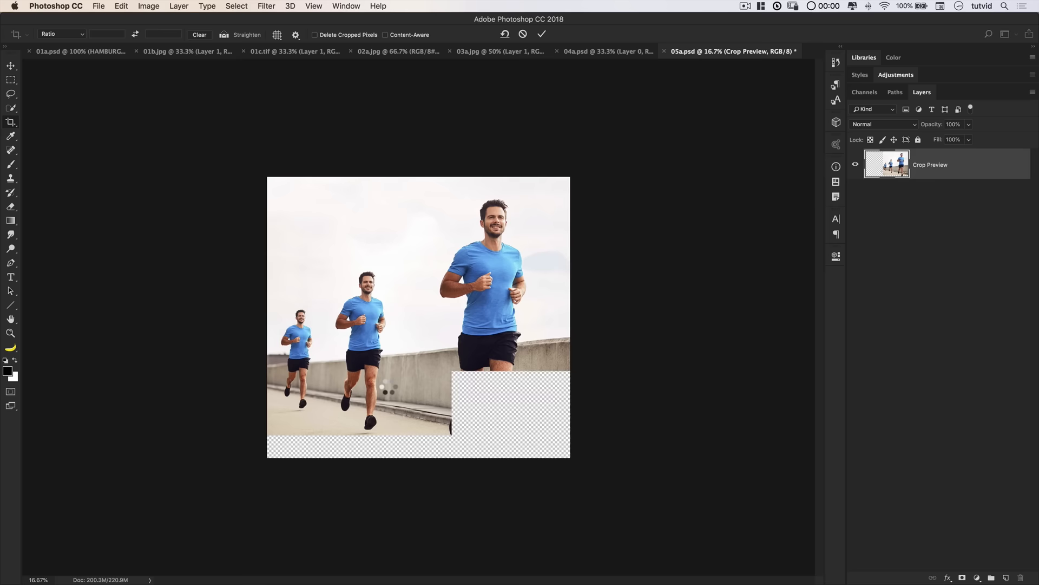
Commit the square crop framing the three joggers
{"action": "left_click", "coordinate": [542, 34]}
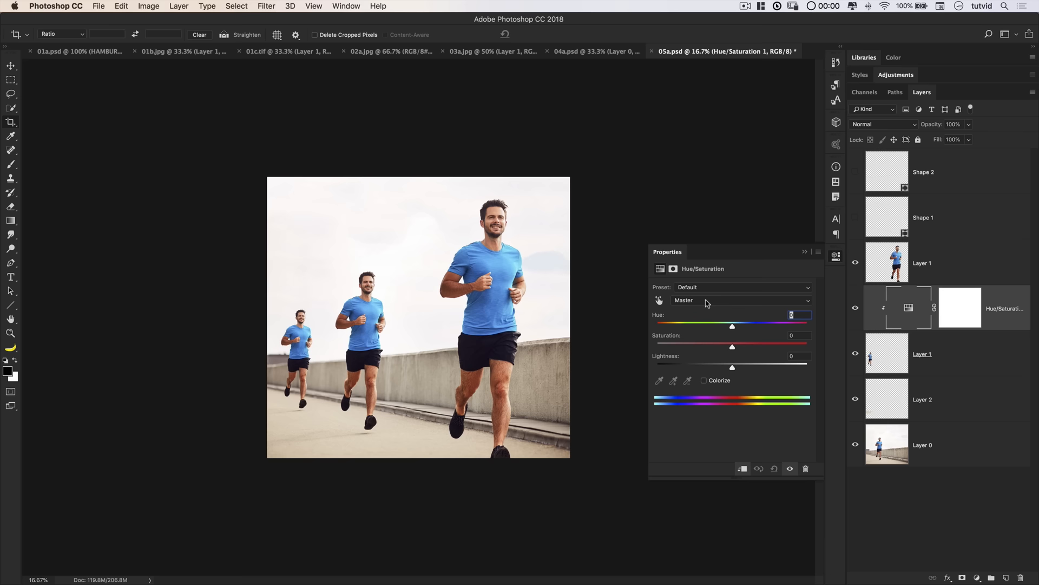
{"action": "left_click", "coordinate": [729, 300]}
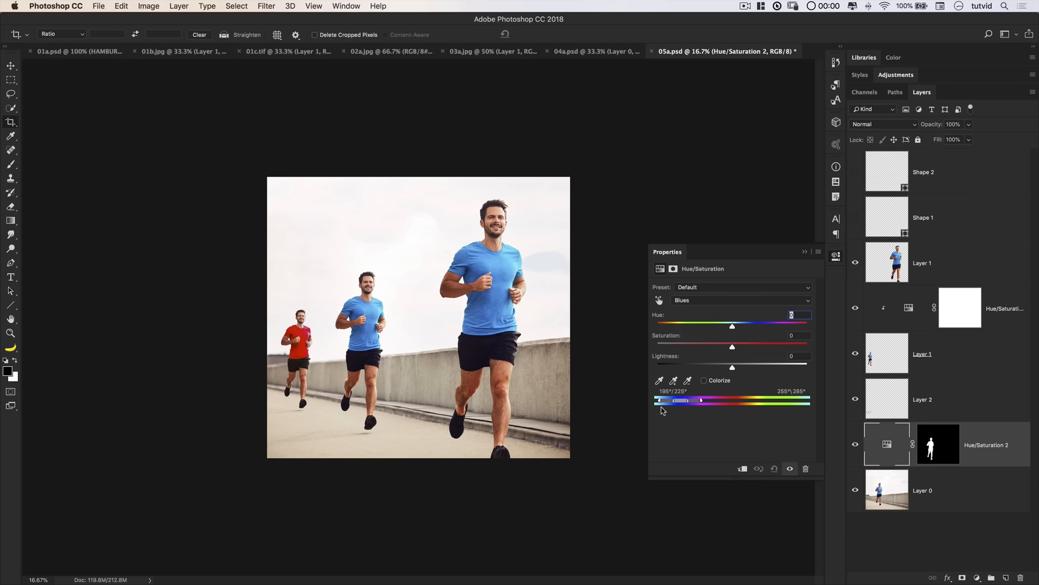
Shift the Hue slider so the middle jogger's blue shirt turns green
{"action": "left_click_drag", "start_coordinate": [700, 399], "coordinate": [673, 400]}
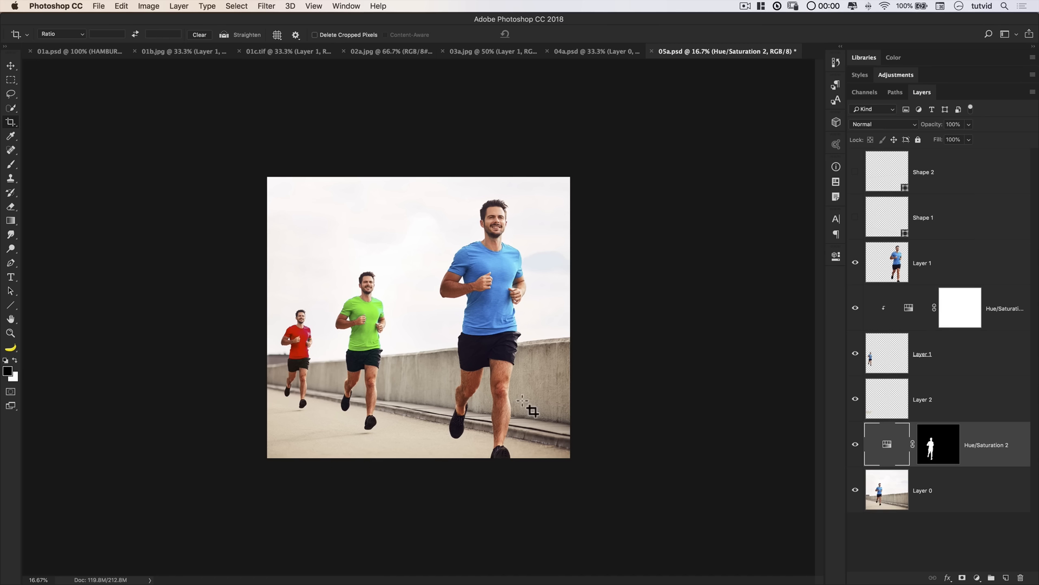
{"action": "mouse_move", "coordinate": [265, 403]}
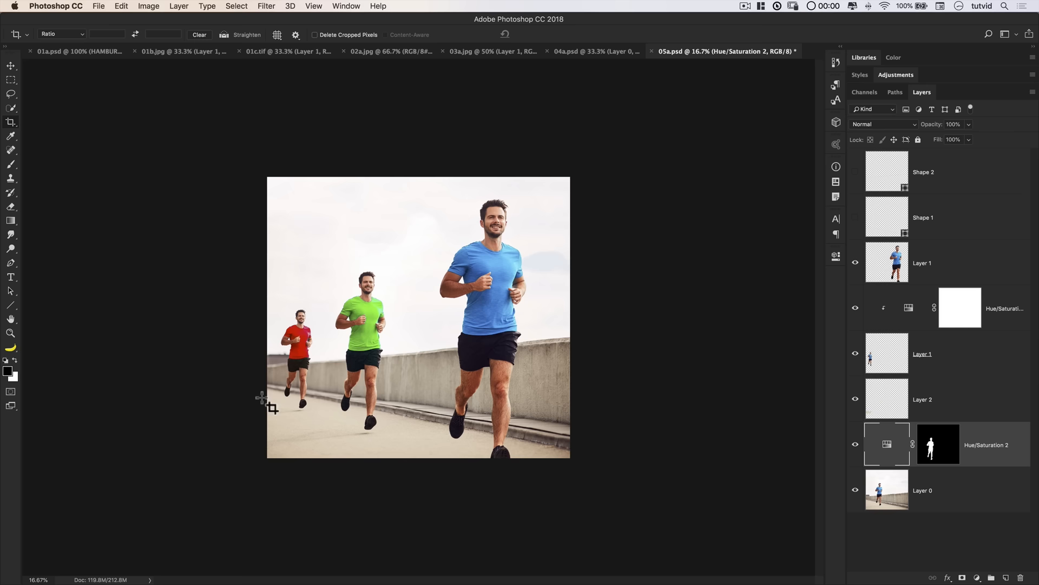